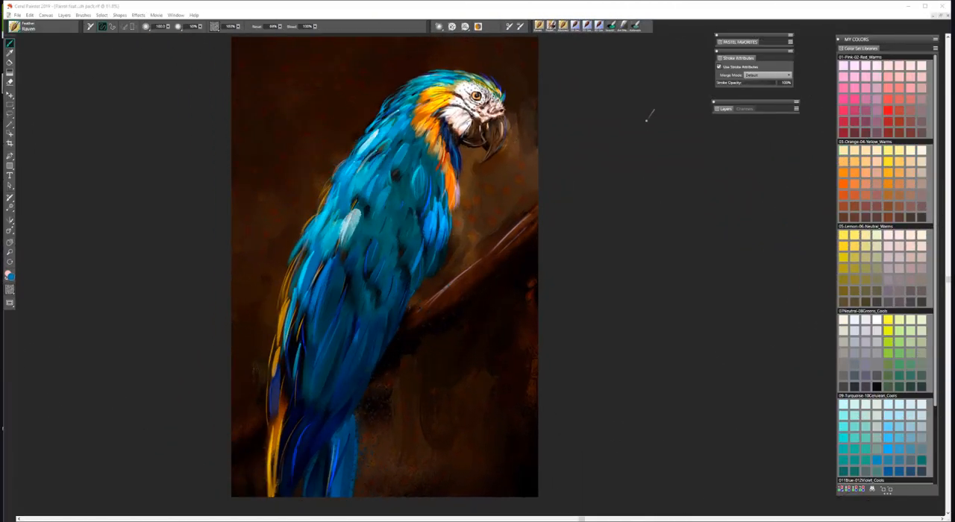
{"action": "mouse_move", "coordinate": [628, 170]}
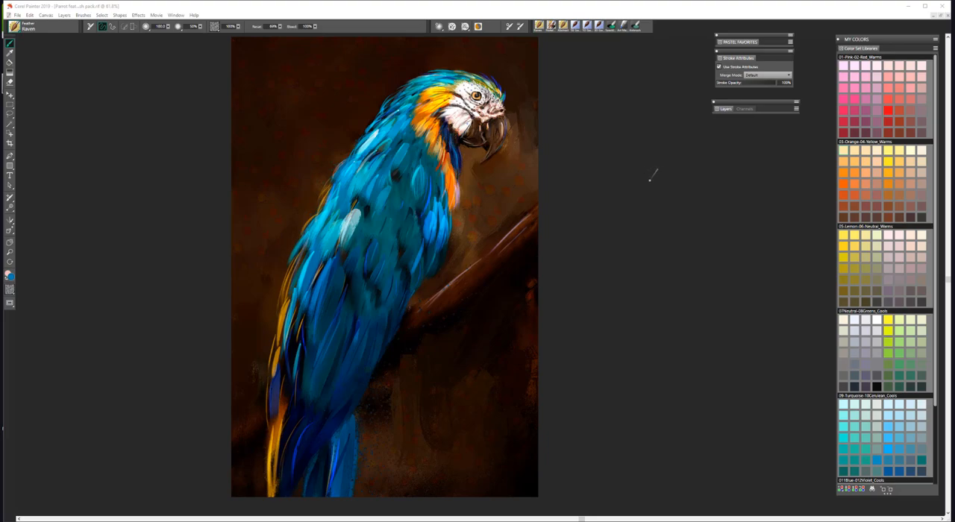
{"action": "mouse_move", "coordinate": [646, 176]}
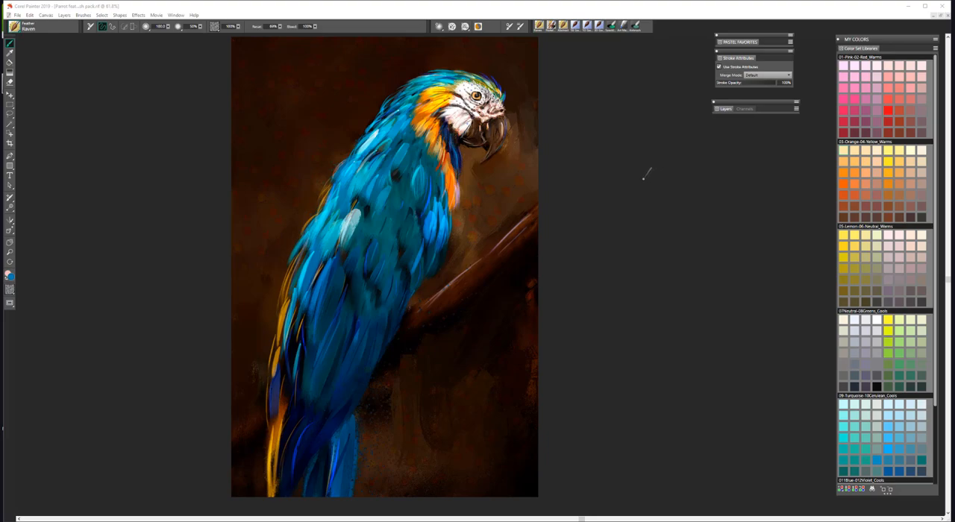
{"action": "mouse_move", "coordinate": [623, 164]}
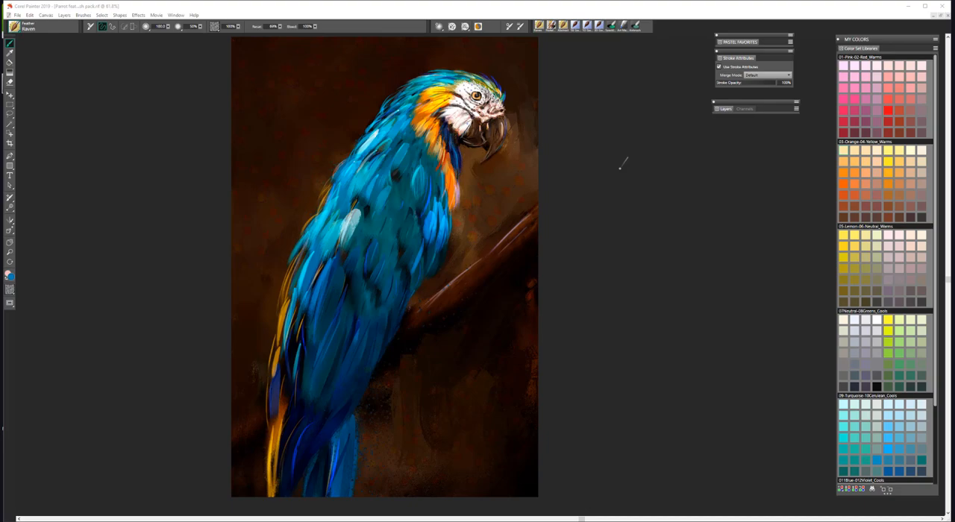
{"action": "mouse_move", "coordinate": [622, 165]}
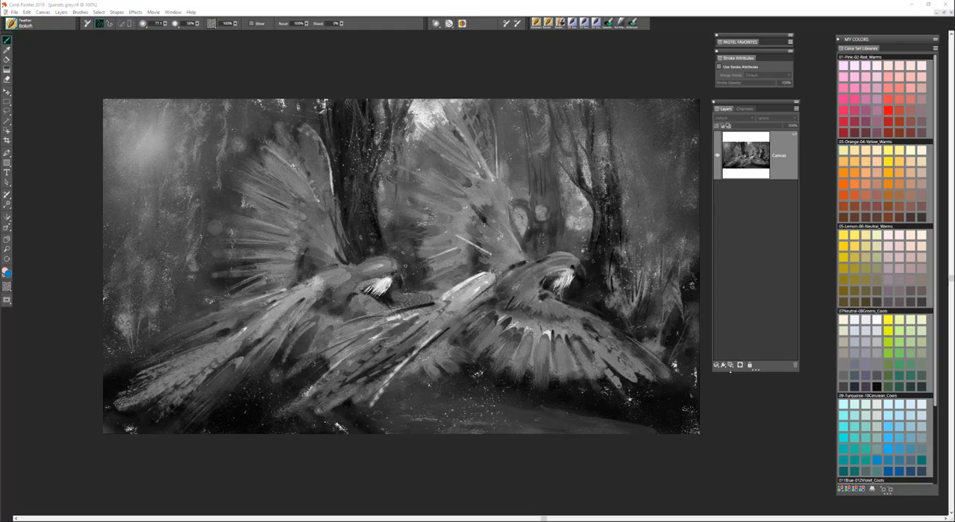
Add a blue Multiply tint layer and scatter orange Feather Bokeh spots in Screen mode.
{"action": "left_click", "coordinate": [722, 364]}
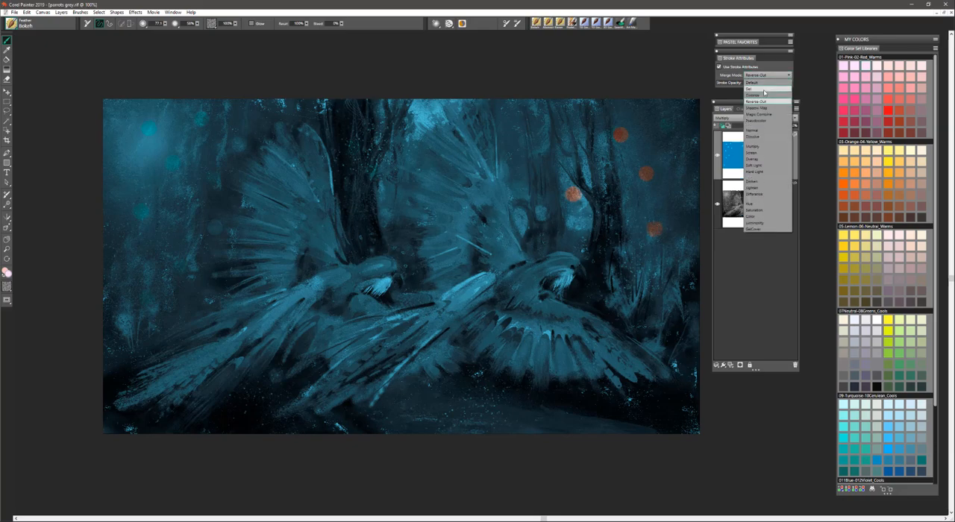
{"action": "mouse_move", "coordinate": [757, 153]}
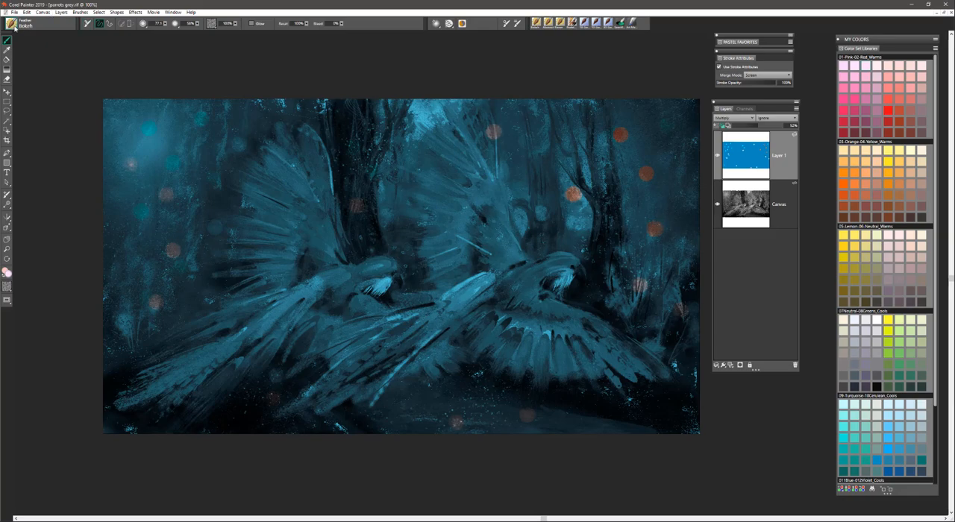
{"action": "left_click", "coordinate": [18, 23]}
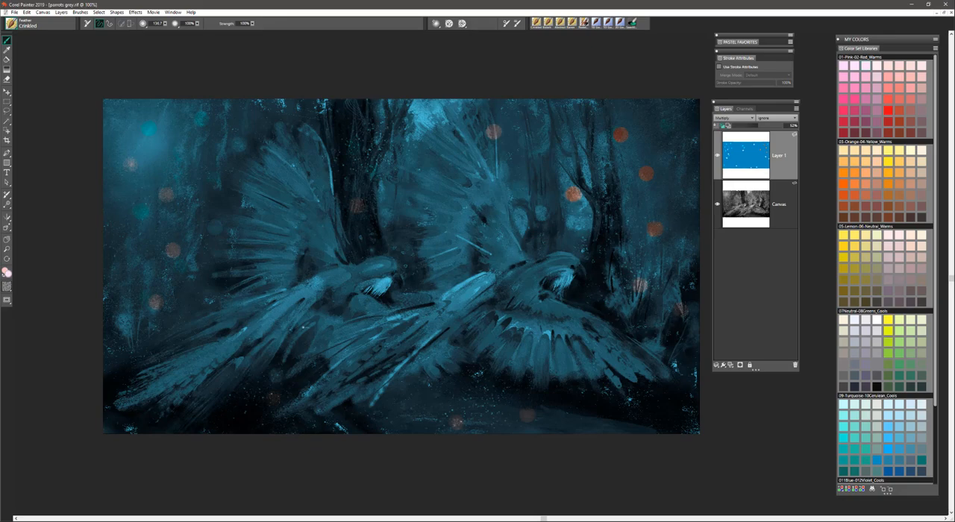
Make the Canvas layer active and stroke crinkled feather texture over the forest background.
{"action": "left_click", "coordinate": [745, 205]}
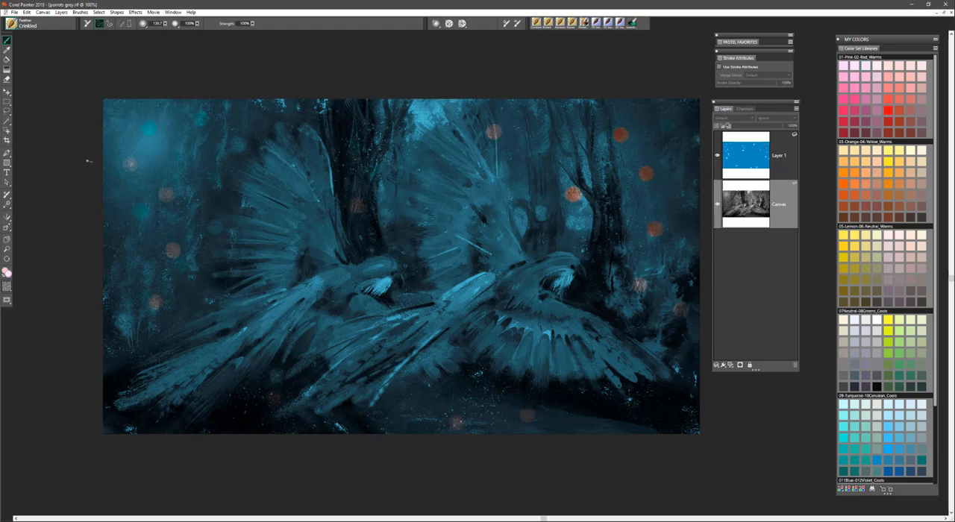
{"action": "left_click_drag", "start_coordinate": [127, 269], "coordinate": [130, 343]}
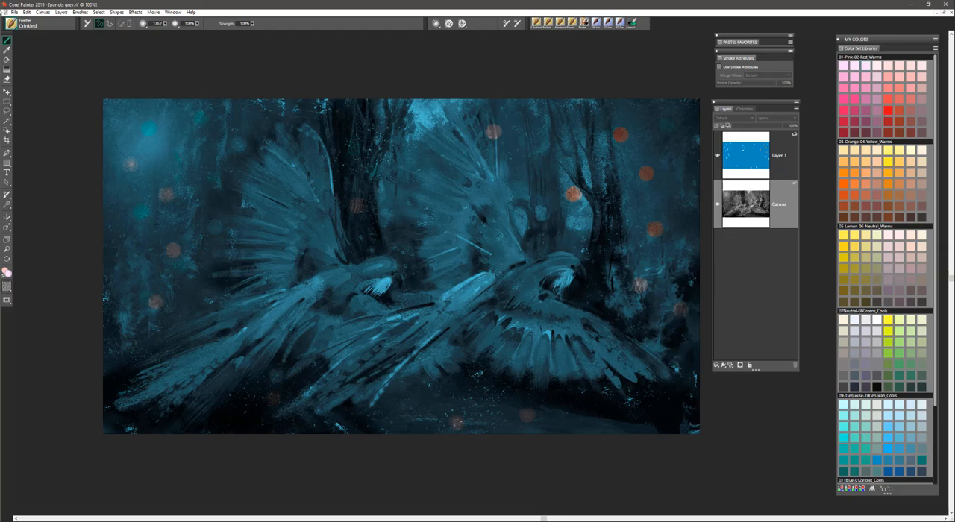
{"action": "left_click", "coordinate": [38, 23]}
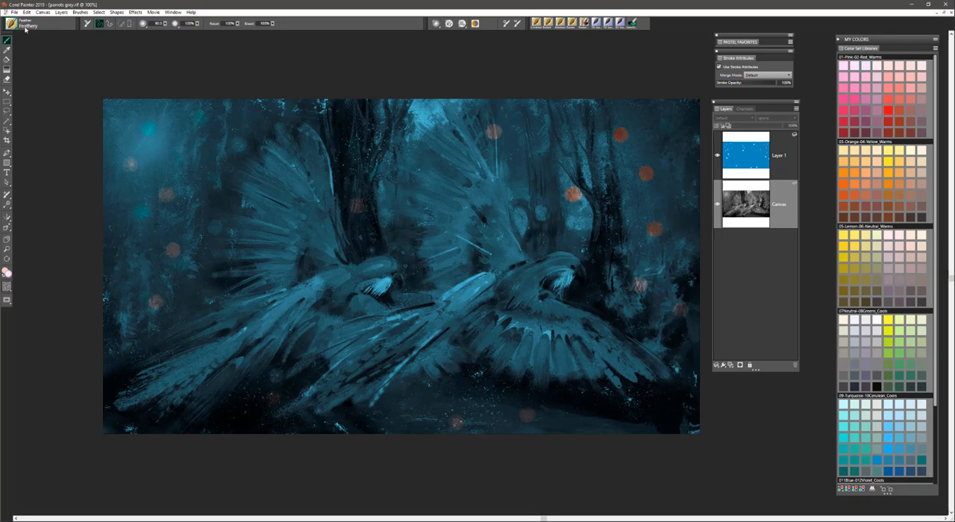
Load the Raven brush from the Feather brush library.
{"action": "left_click", "coordinate": [40, 23]}
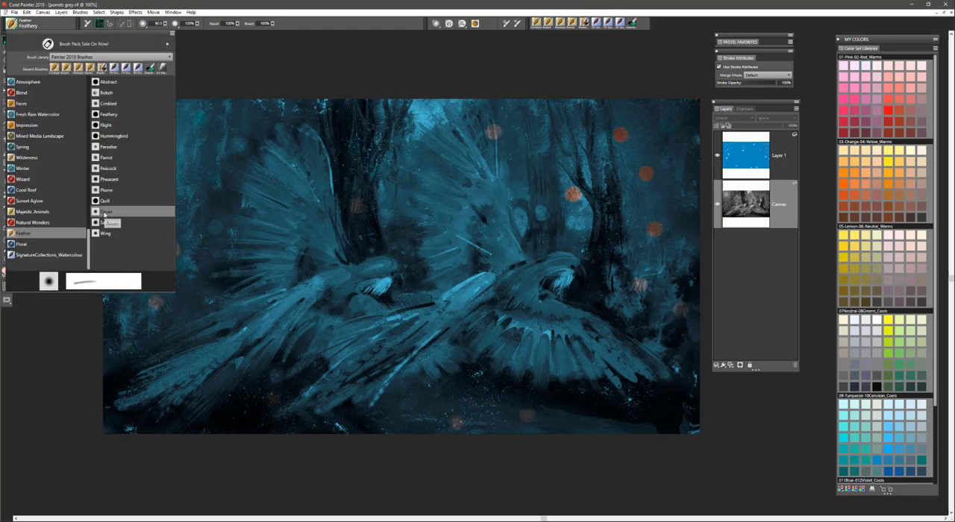
{"action": "left_click", "coordinate": [106, 222]}
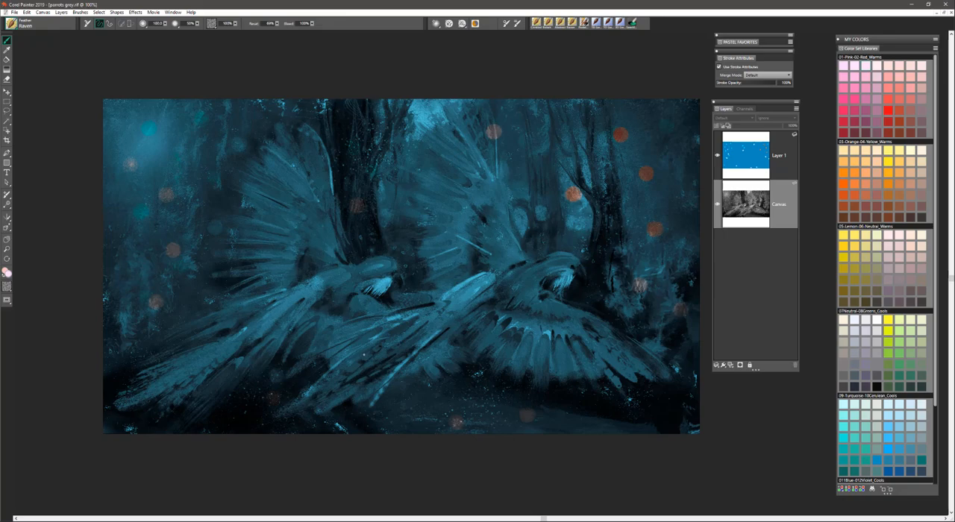
{"action": "mouse_move", "coordinate": [899, 453]}
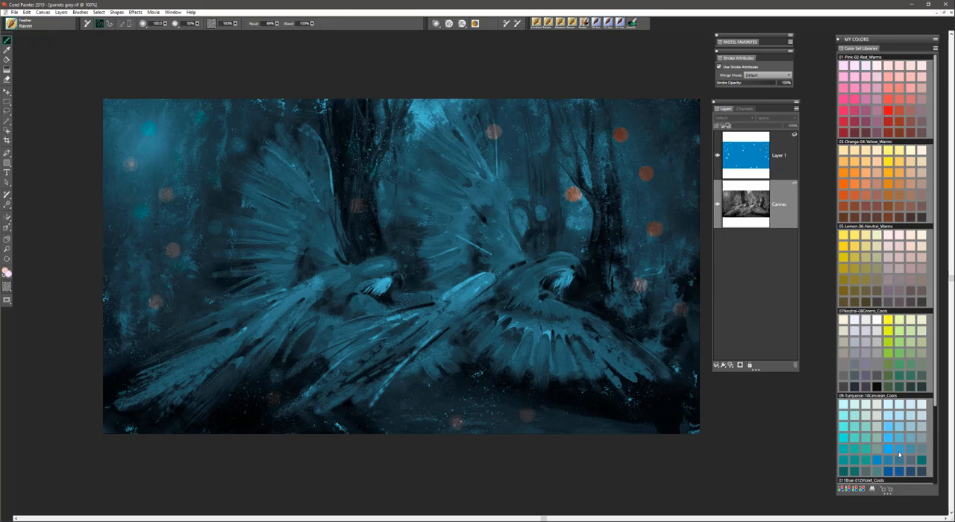
{"action": "mouse_move", "coordinate": [931, 255]}
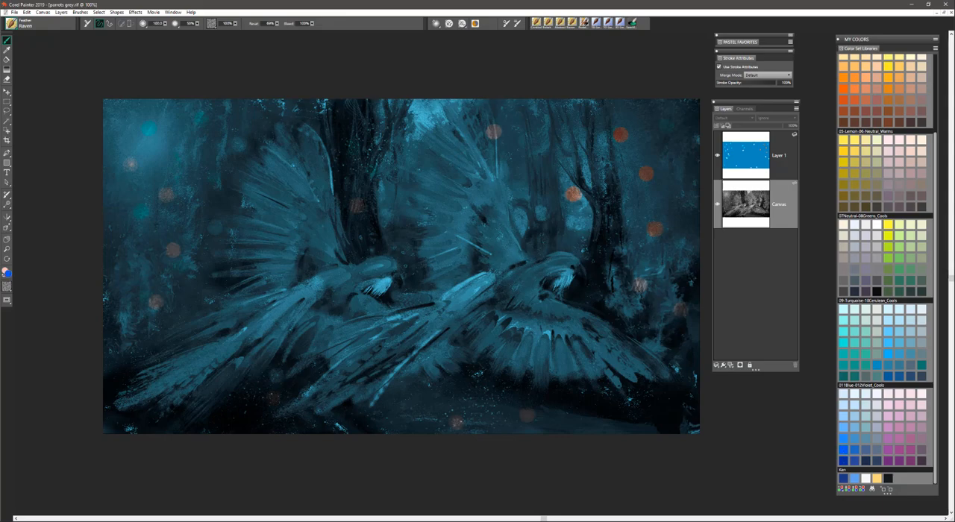
Stroke blue Raven feathers across the right parrot's back toward the wing.
{"action": "left_click_drag", "start_coordinate": [522, 268], "coordinate": [552, 265]}
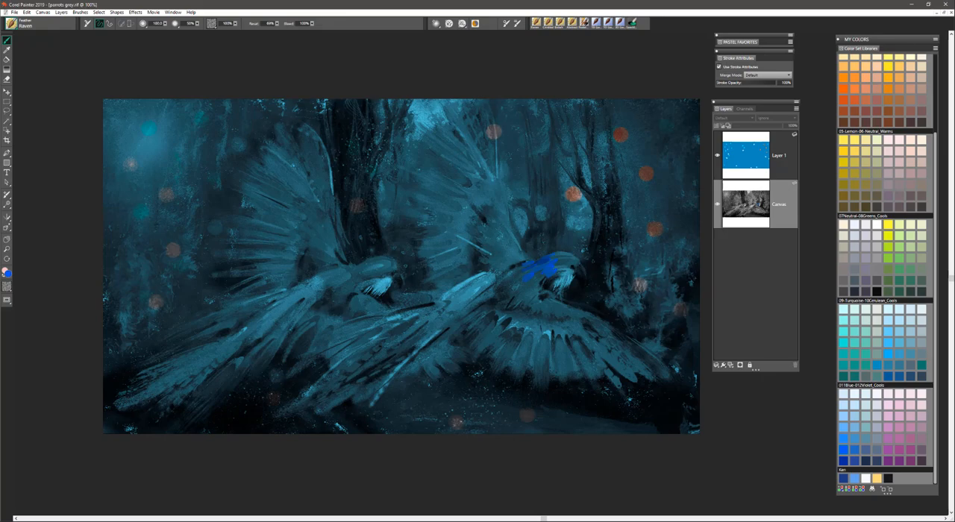
{"action": "left_click_drag", "start_coordinate": [522, 272], "coordinate": [548, 277]}
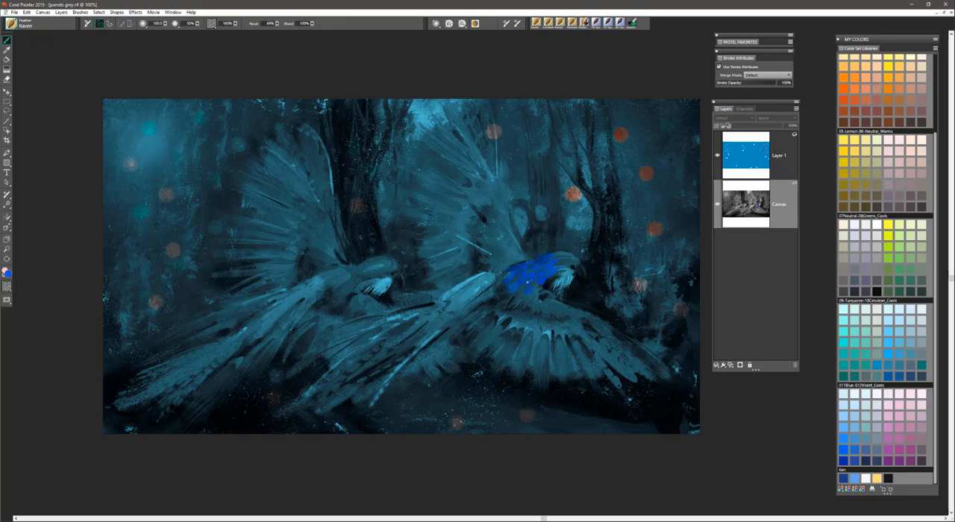
{"action": "left_click_drag", "start_coordinate": [522, 269], "coordinate": [515, 295]}
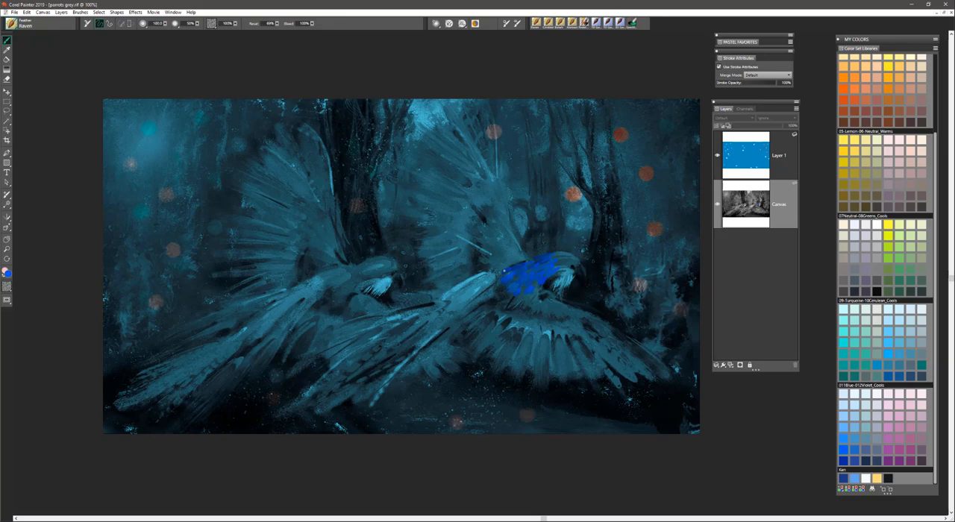
{"action": "left_click_drag", "start_coordinate": [505, 271], "coordinate": [556, 255]}
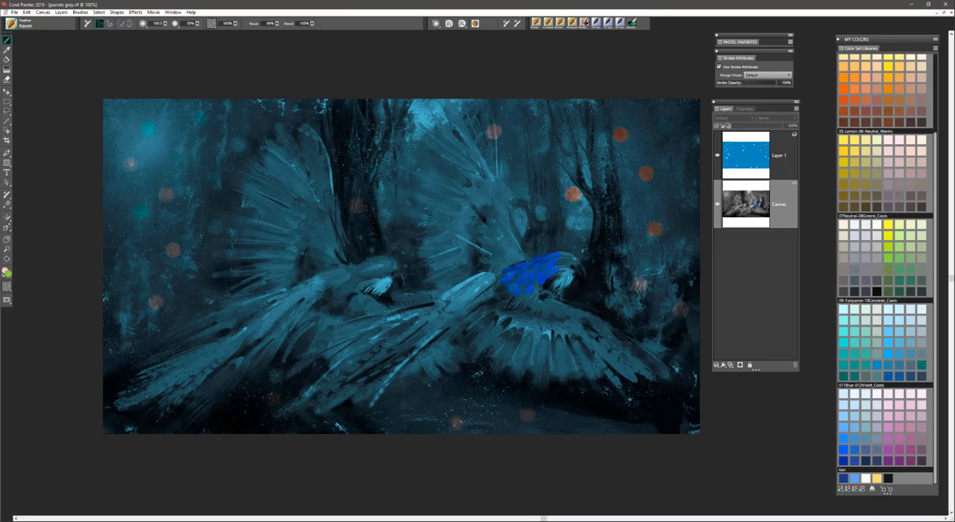
{"action": "left_click", "coordinate": [566, 257]}
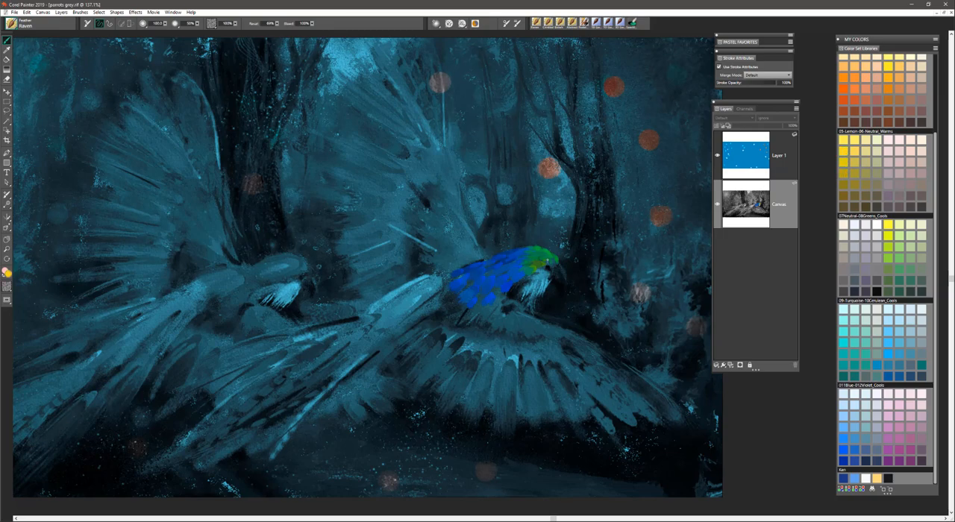
Pick a warm yellow-orange swatch and blend it into the green head feathers.
{"action": "left_click", "coordinate": [537, 265]}
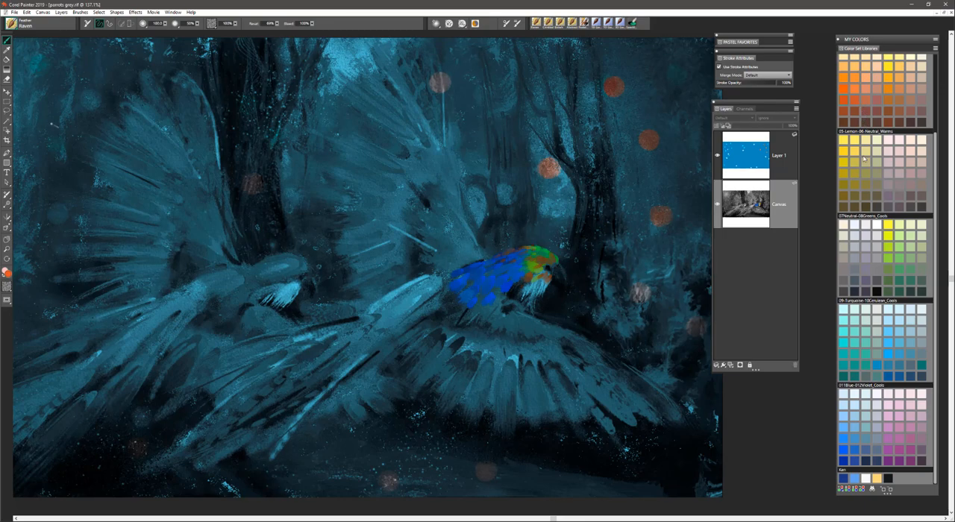
{"action": "mouse_move", "coordinate": [776, 74]}
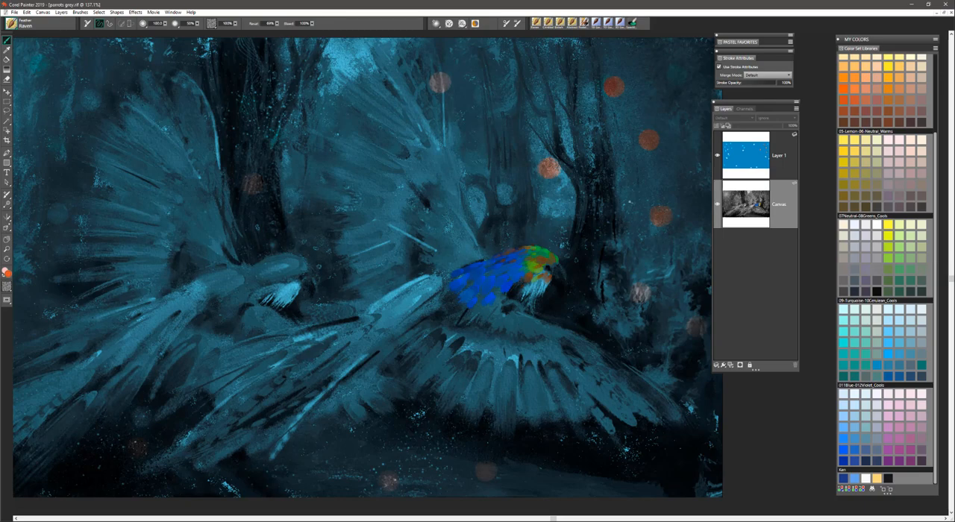
{"action": "left_click", "coordinate": [768, 75]}
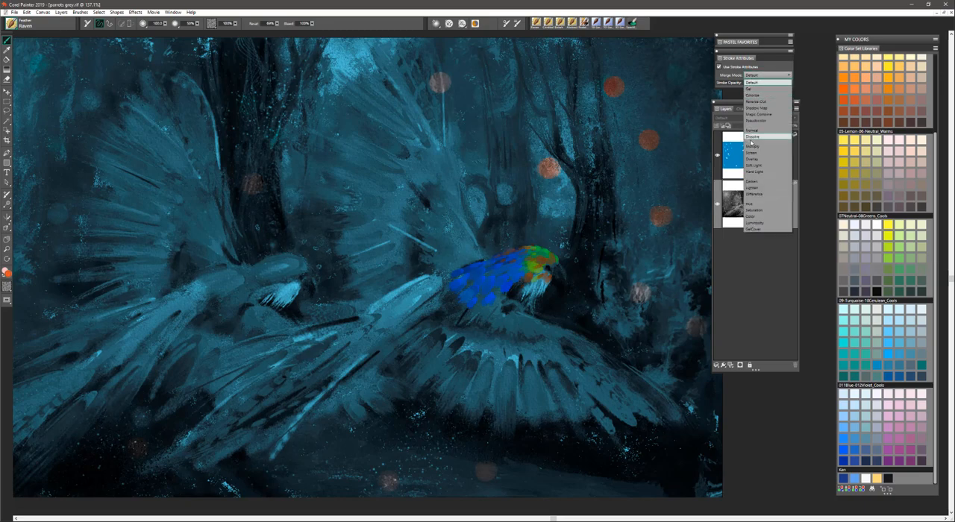
{"action": "mouse_move", "coordinate": [753, 153]}
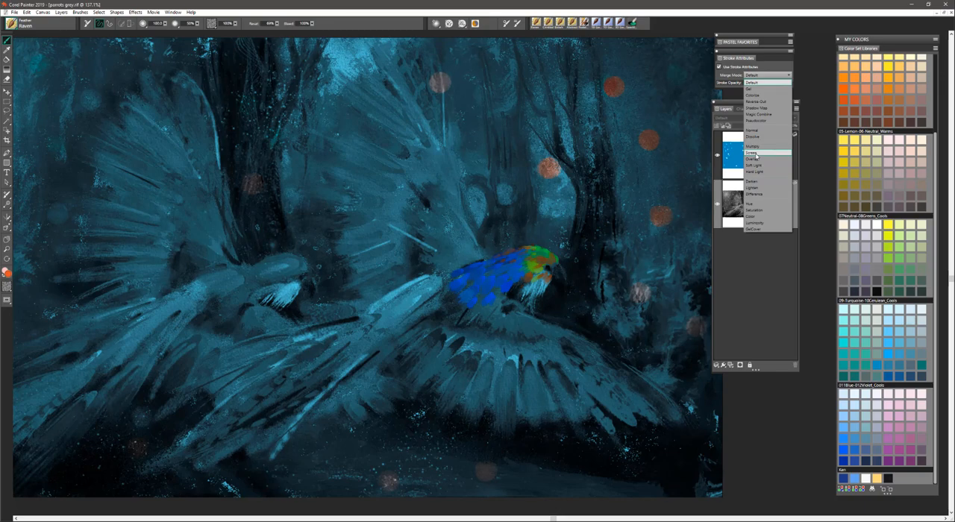
{"action": "left_click", "coordinate": [753, 153]}
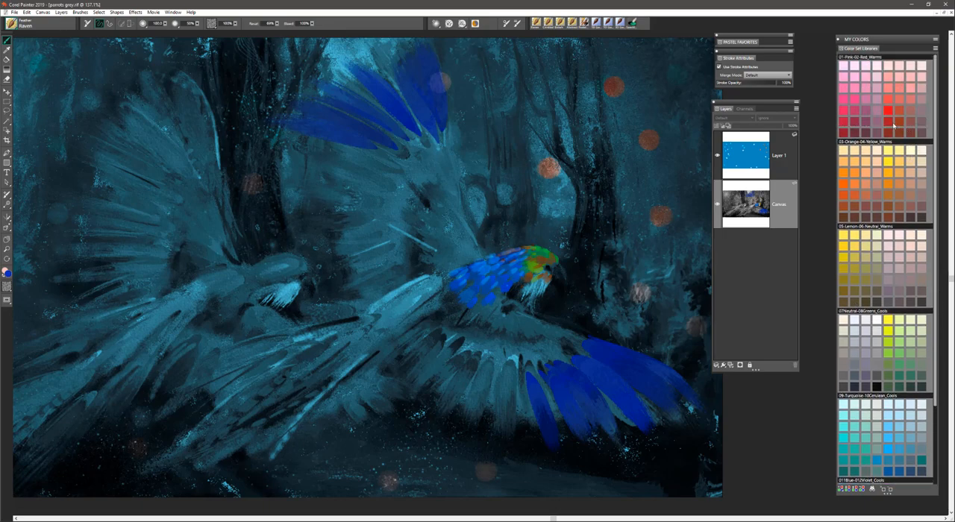
Pick a red swatch and paint red strokes into the parrot's head plumage.
{"action": "left_click", "coordinate": [891, 110]}
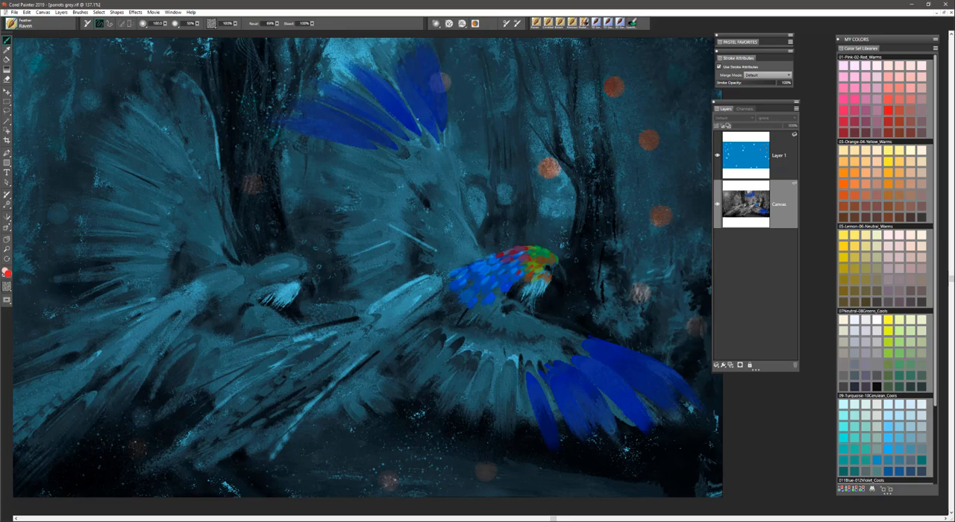
{"action": "left_click_drag", "start_coordinate": [596, 365], "coordinate": [668, 414]}
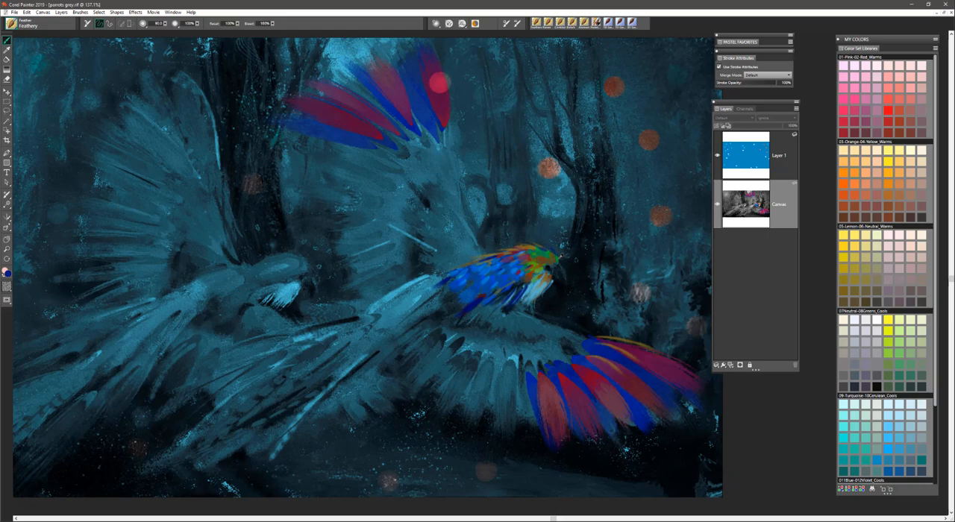
{"action": "mouse_move", "coordinate": [848, 240]}
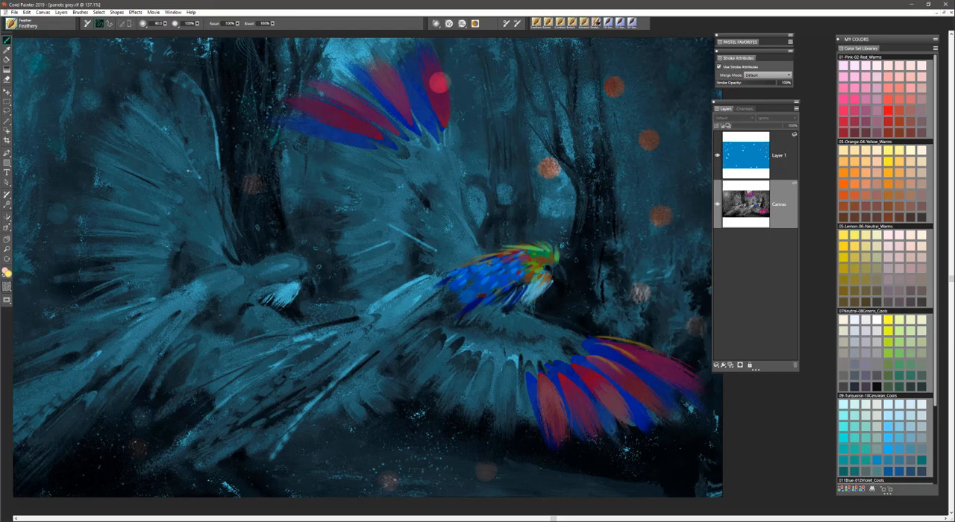
Switch to the Flight feather brush and paint green foliage at both scene edges.
{"action": "left_click", "coordinate": [11, 23]}
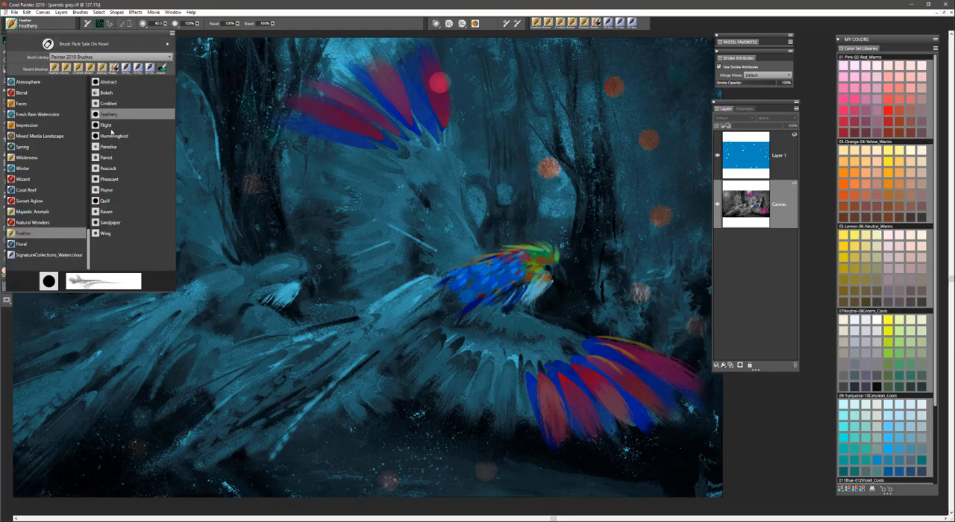
{"action": "left_click", "coordinate": [105, 124]}
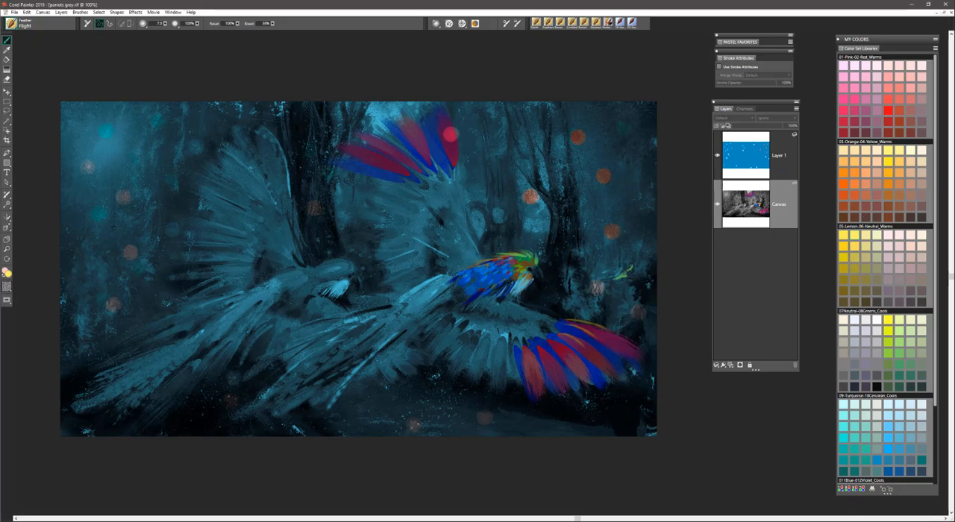
{"action": "left_click_drag", "start_coordinate": [619, 313], "coordinate": [627, 224]}
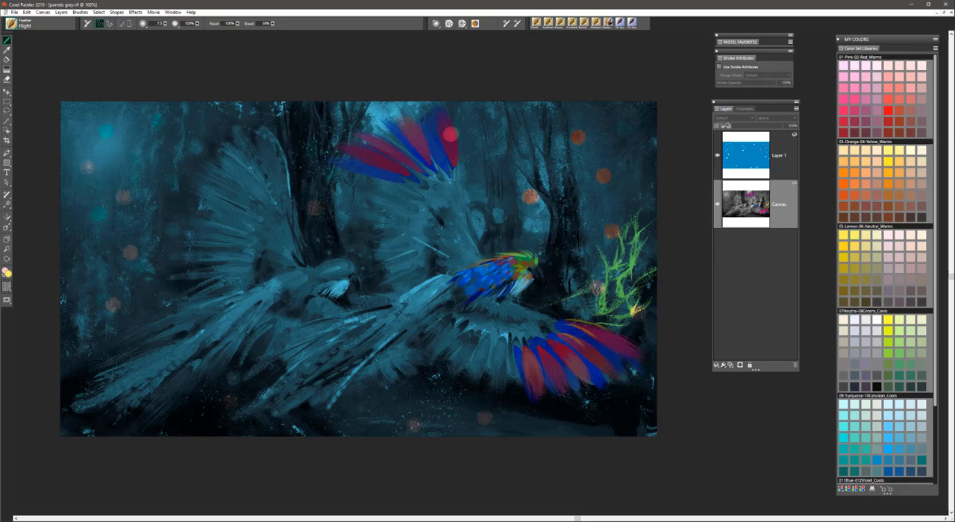
{"action": "left_click_drag", "start_coordinate": [619, 231], "coordinate": [649, 306]}
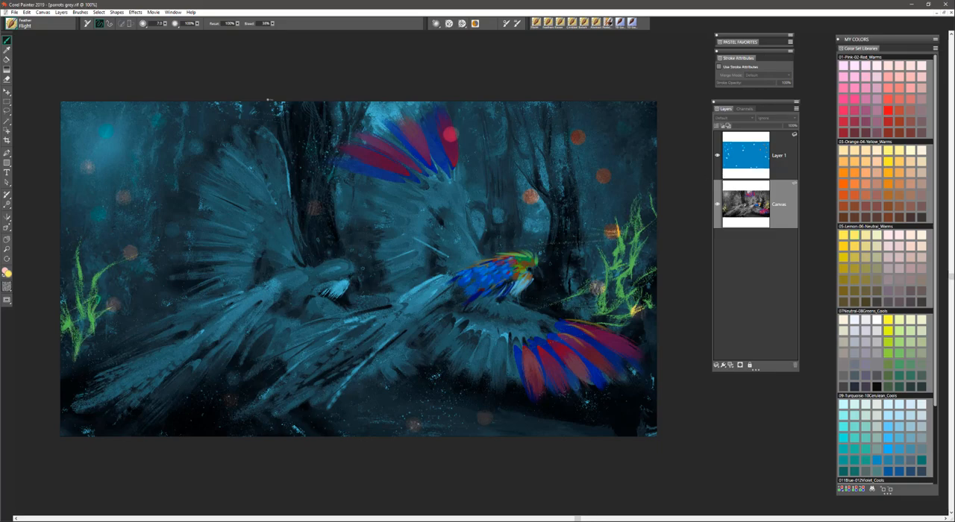
{"action": "left_click", "coordinate": [22, 25]}
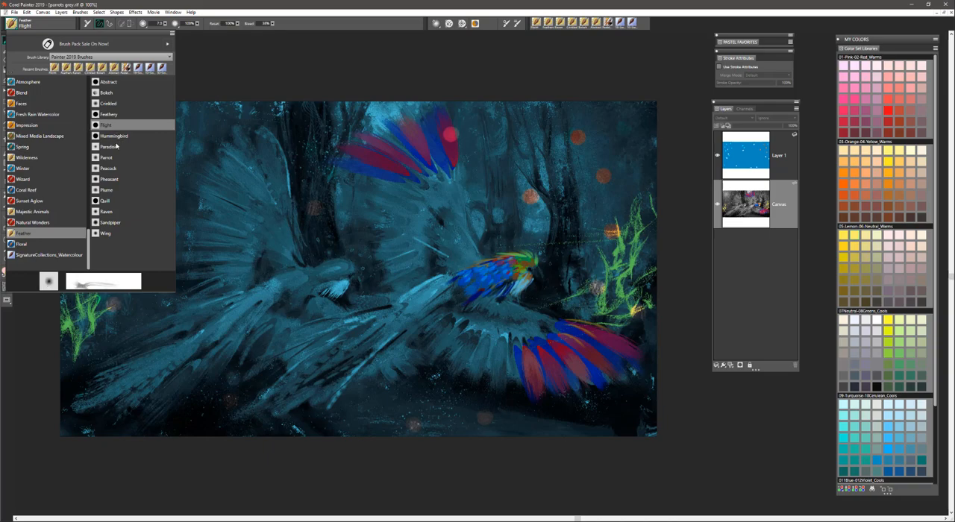
Load the Hummingbird feather brush and test it with a short stroke near the top.
{"action": "left_click", "coordinate": [113, 135]}
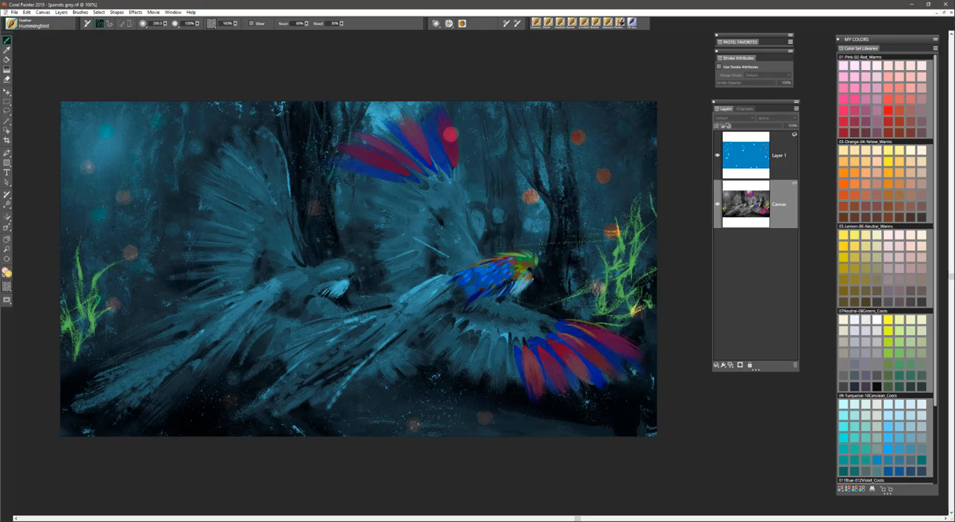
{"action": "left_click_drag", "start_coordinate": [604, 145], "coordinate": [622, 134]}
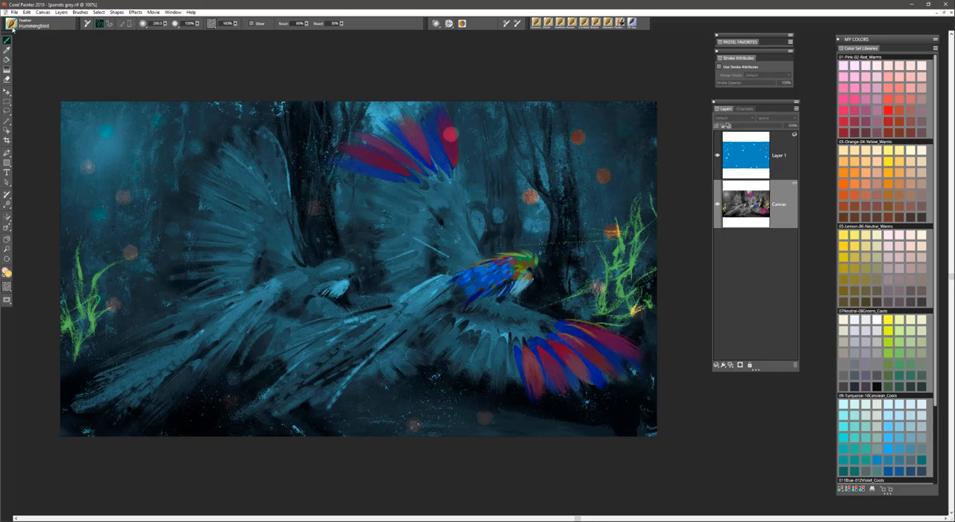
{"action": "left_click", "coordinate": [11, 23]}
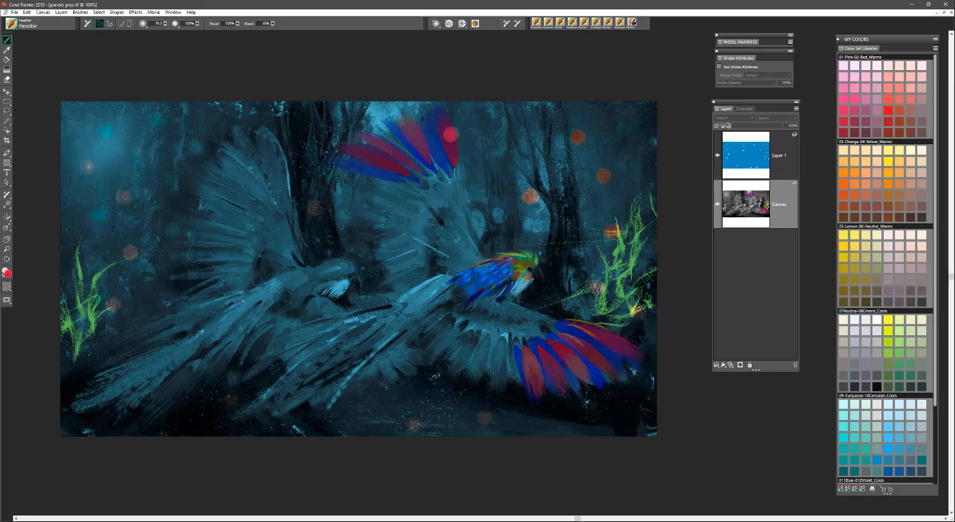
Paint long red Paradise plume tails at the lower left and across the lower middle.
{"action": "left_click_drag", "start_coordinate": [138, 336], "coordinate": [171, 328]}
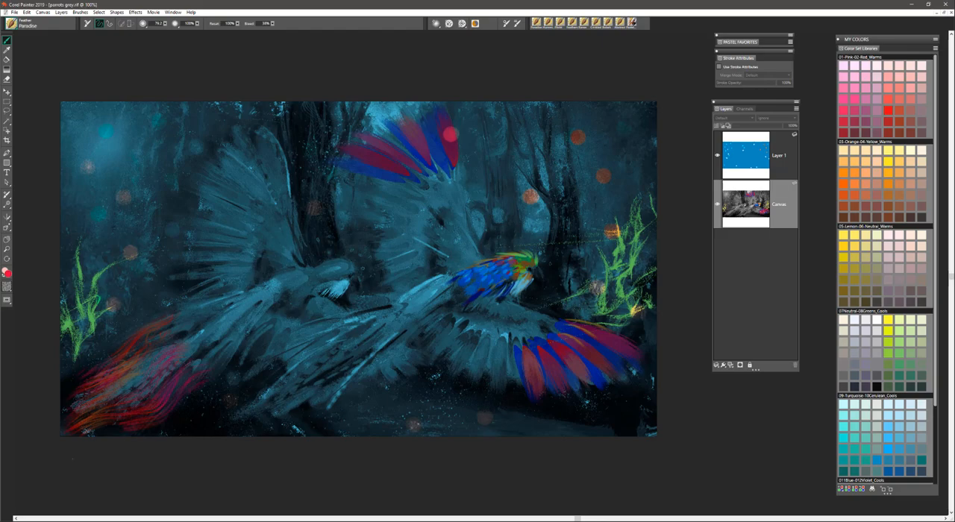
{"action": "left_click_drag", "start_coordinate": [149, 350], "coordinate": [97, 402]}
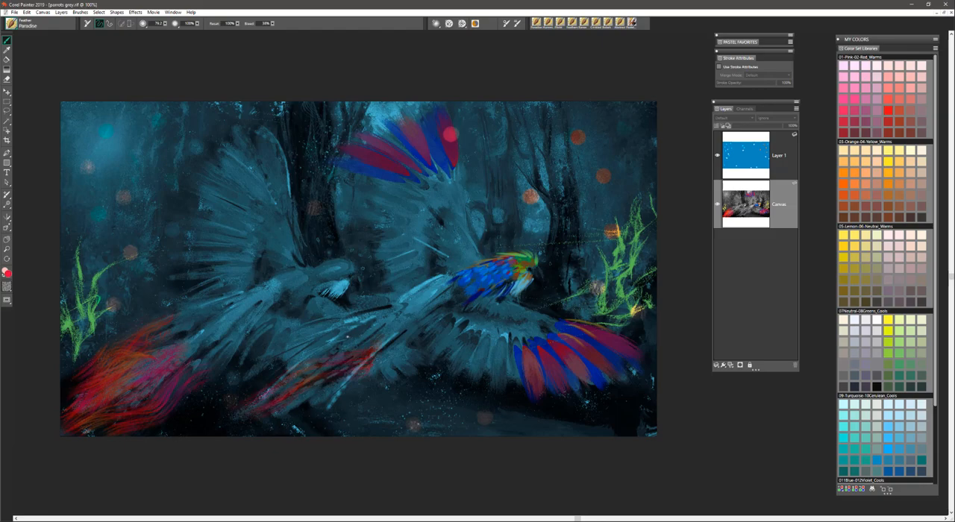
{"action": "left_click_drag", "start_coordinate": [231, 403], "coordinate": [365, 328]}
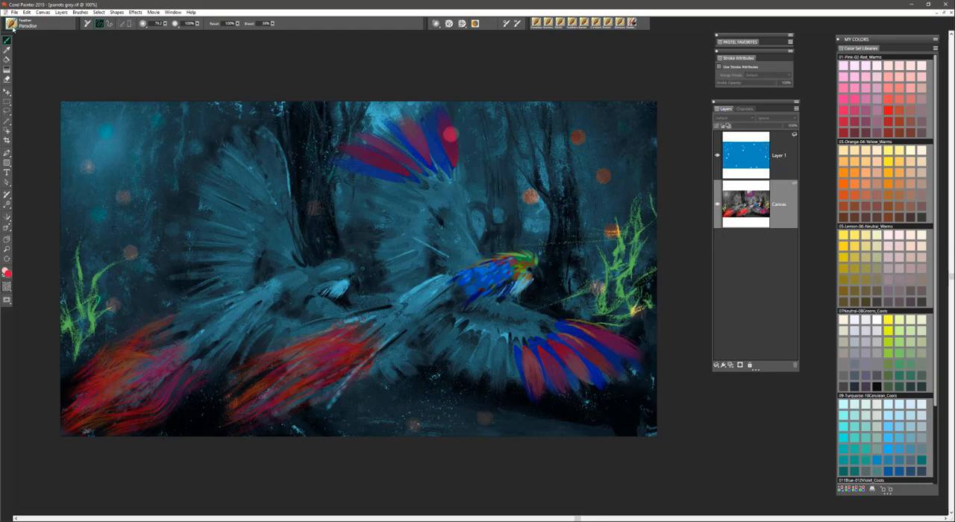
{"action": "left_click", "coordinate": [15, 23]}
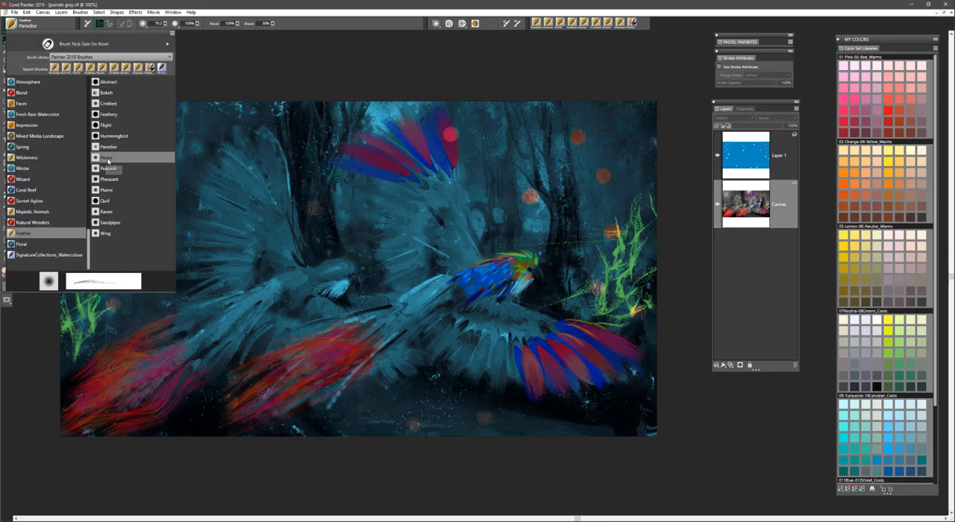
Load the Parrot feather brush and paint faint magenta strokes below the upper plumage.
{"action": "left_click", "coordinate": [105, 158]}
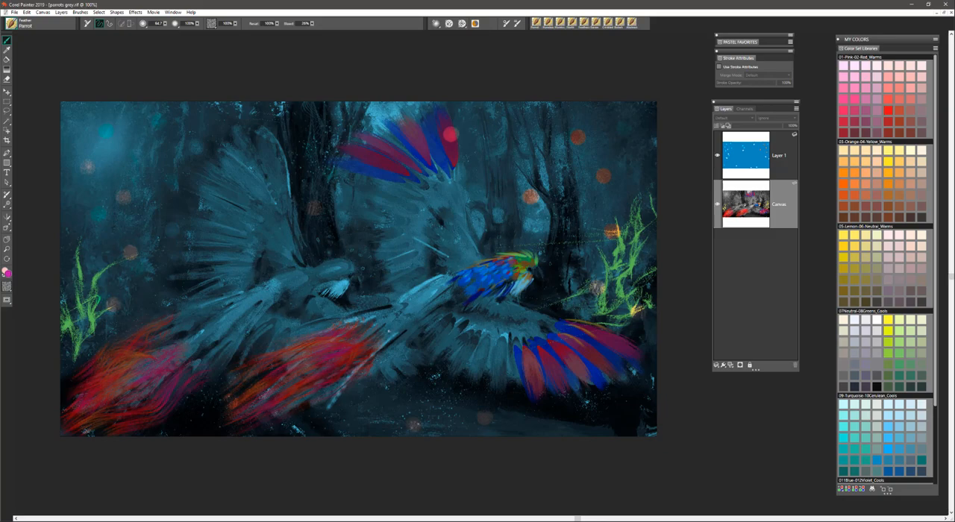
{"action": "left_click_drag", "start_coordinate": [313, 407], "coordinate": [395, 332]}
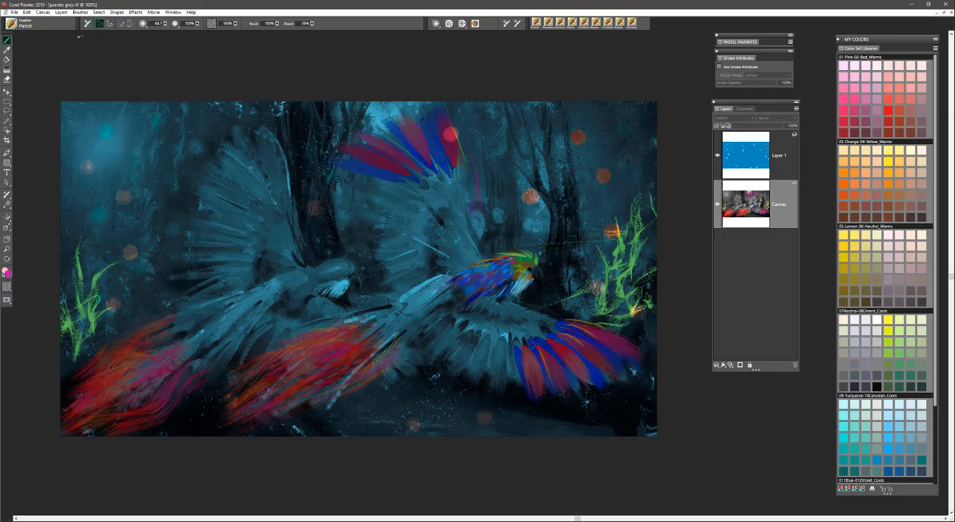
{"action": "left_click", "coordinate": [12, 24]}
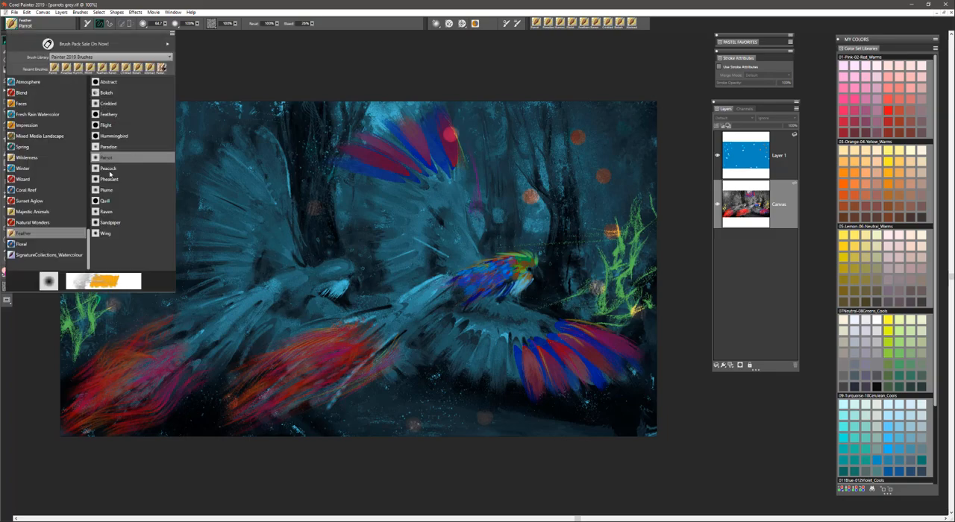
Switch to the Peacock feather brush and browse the colour sets for greens, yellows and blues.
{"action": "left_click", "coordinate": [107, 168]}
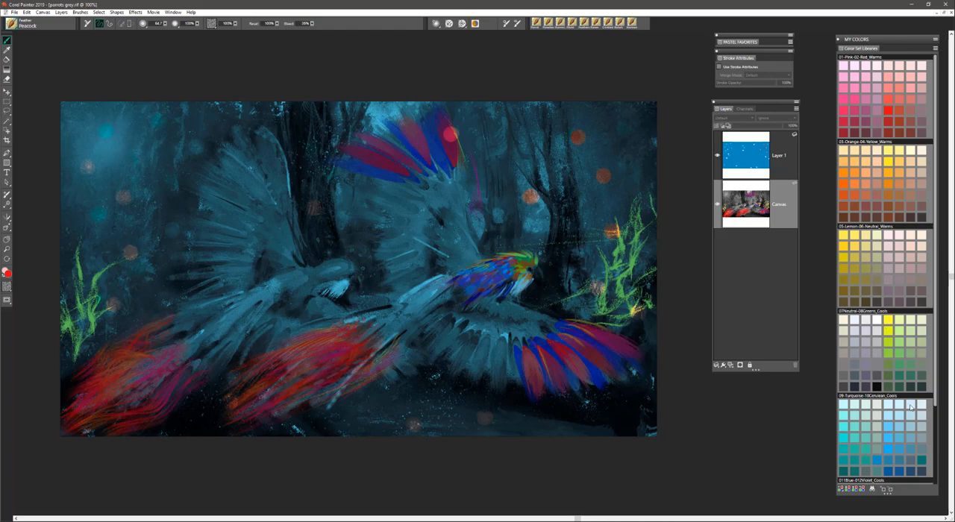
{"action": "mouse_move", "coordinate": [890, 344]}
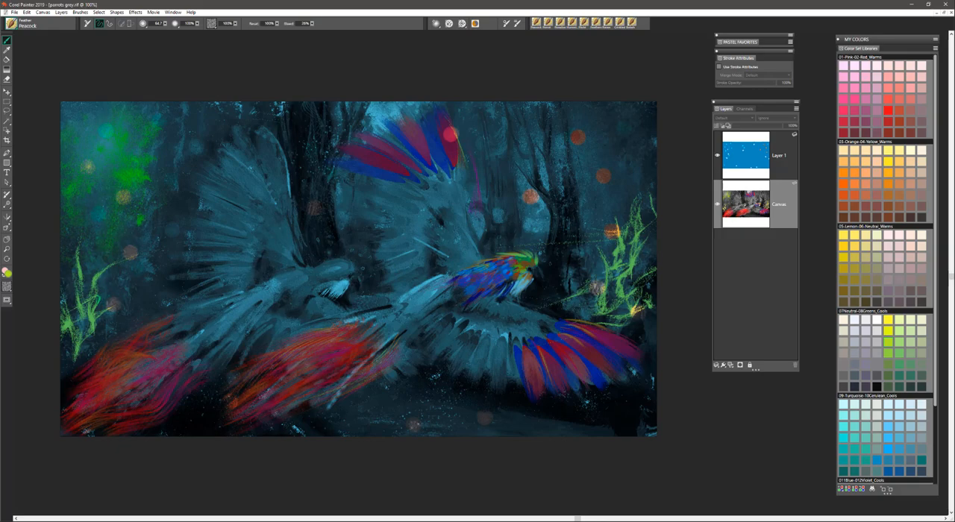
{"action": "mouse_move", "coordinate": [867, 261]}
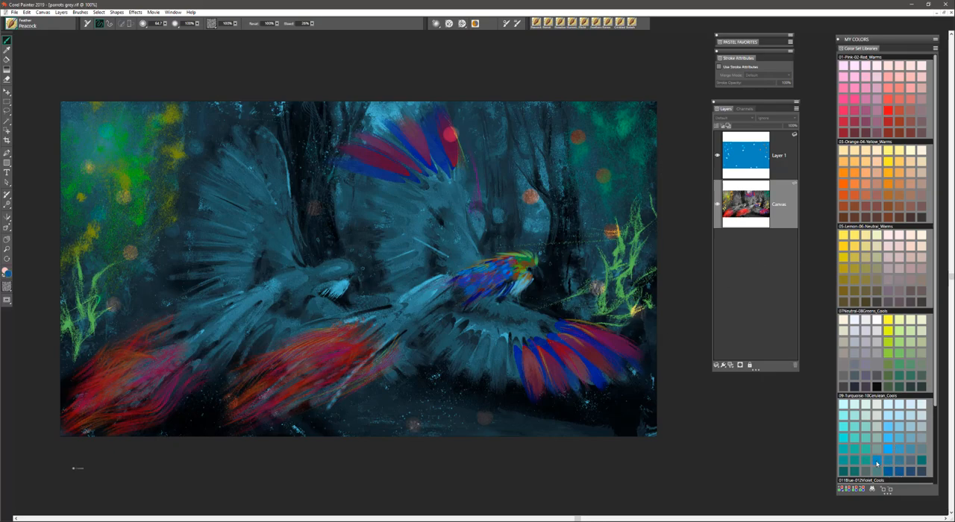
{"action": "scroll", "scroll_direction": "down", "scroll_amount": 3}
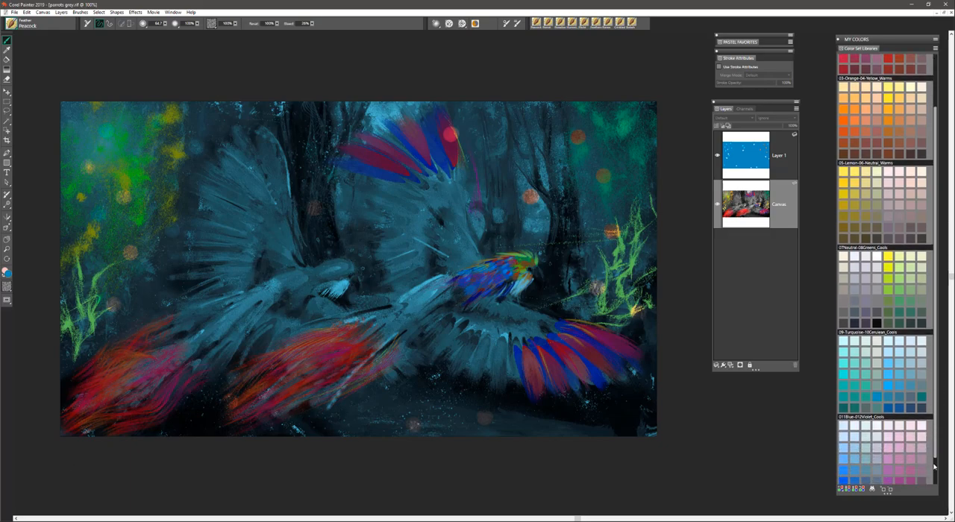
{"action": "scroll", "scroll_direction": "down", "scroll_amount": 3}
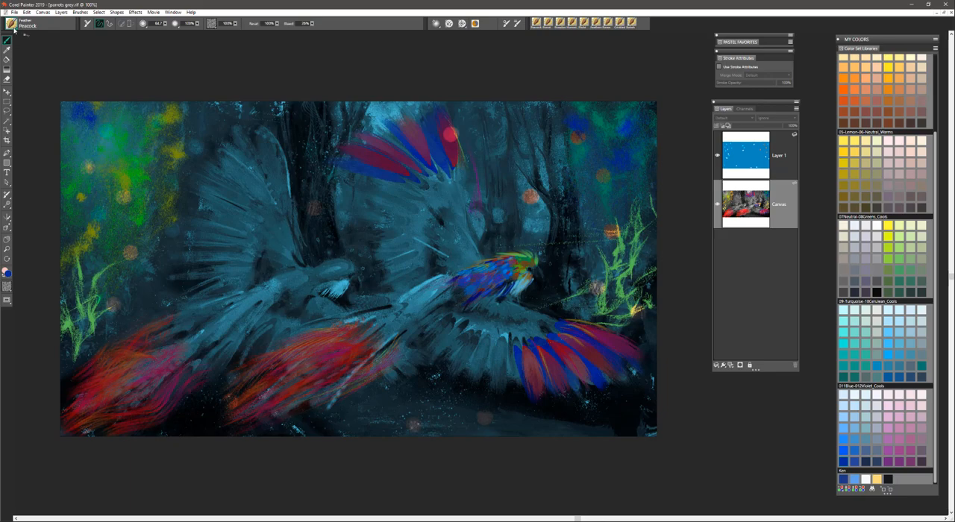
With Feather > Pheasant, paint golden streaks over the red tails and the left parrot's upper wing.
{"action": "left_click", "coordinate": [11, 23]}
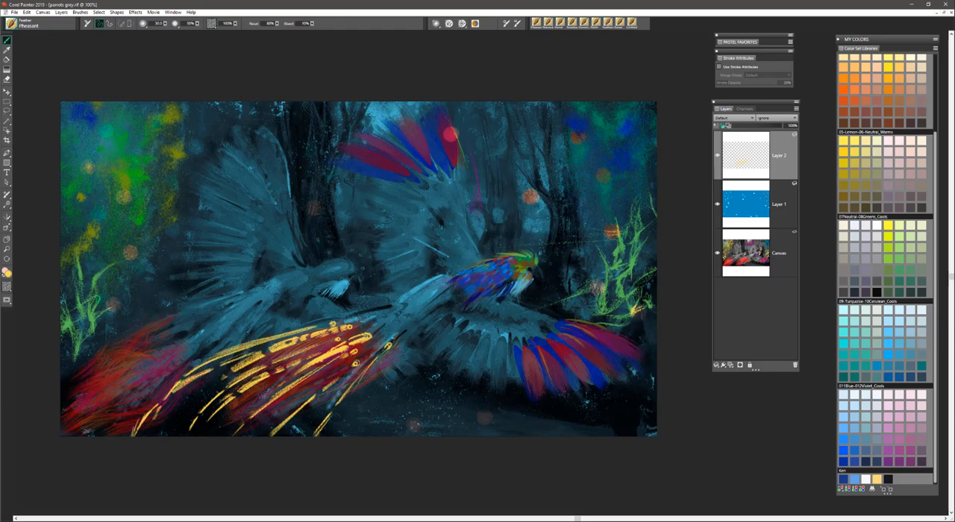
{"action": "left_click_drag", "start_coordinate": [552, 320], "coordinate": [656, 365]}
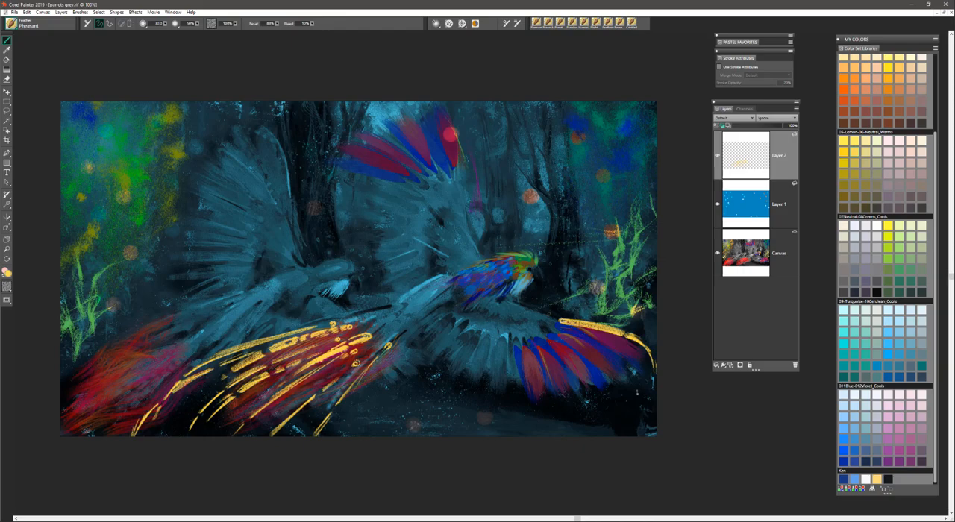
{"action": "left_click_drag", "start_coordinate": [556, 321], "coordinate": [657, 380]}
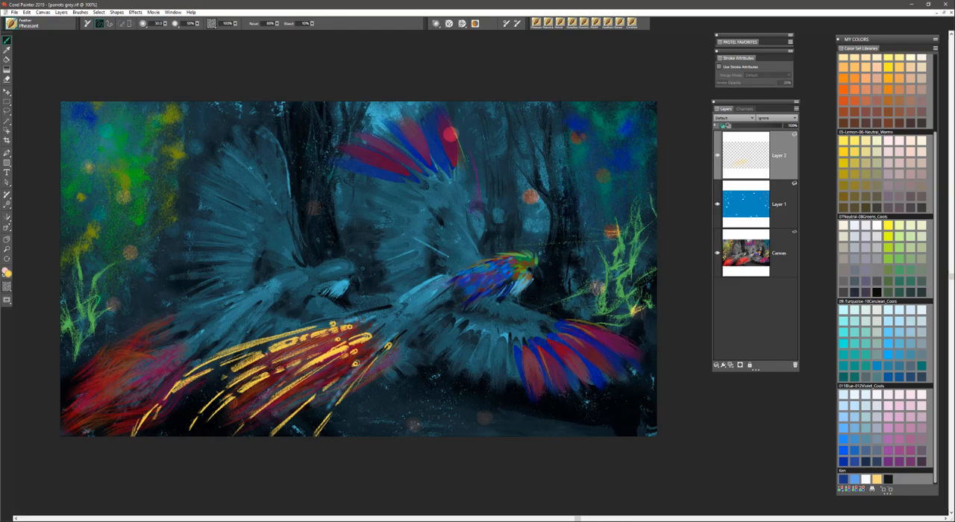
{"action": "left_click_drag", "start_coordinate": [213, 110], "coordinate": [287, 194]}
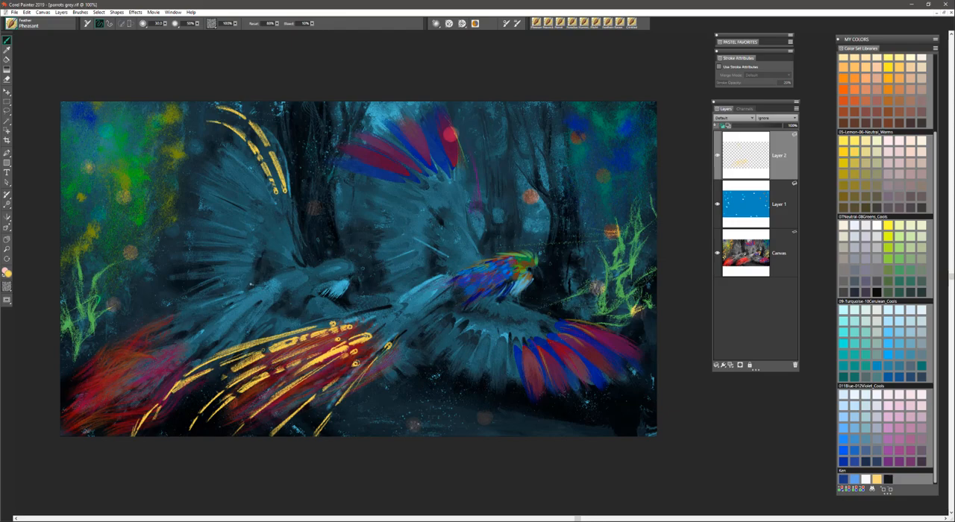
{"action": "left_click_drag", "start_coordinate": [567, 323], "coordinate": [604, 332]}
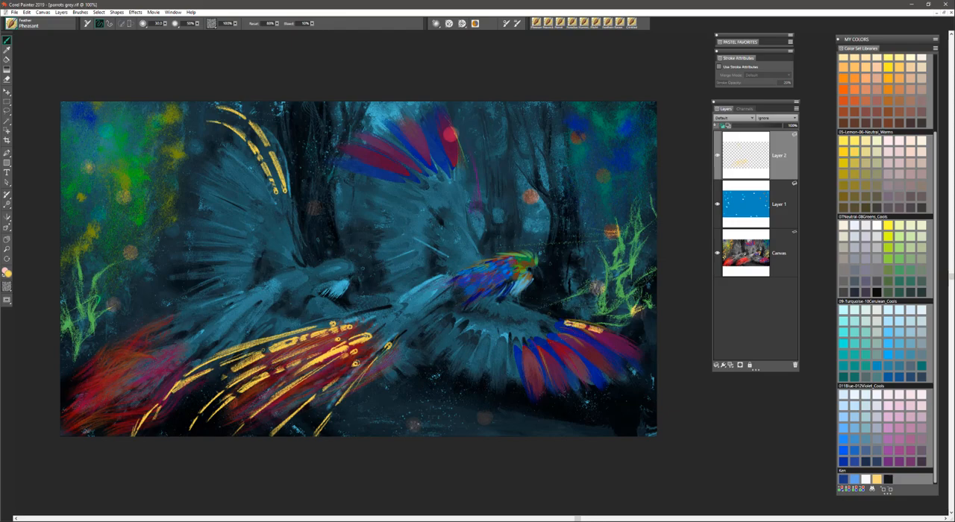
{"action": "left_click_drag", "start_coordinate": [589, 328], "coordinate": [638, 381]}
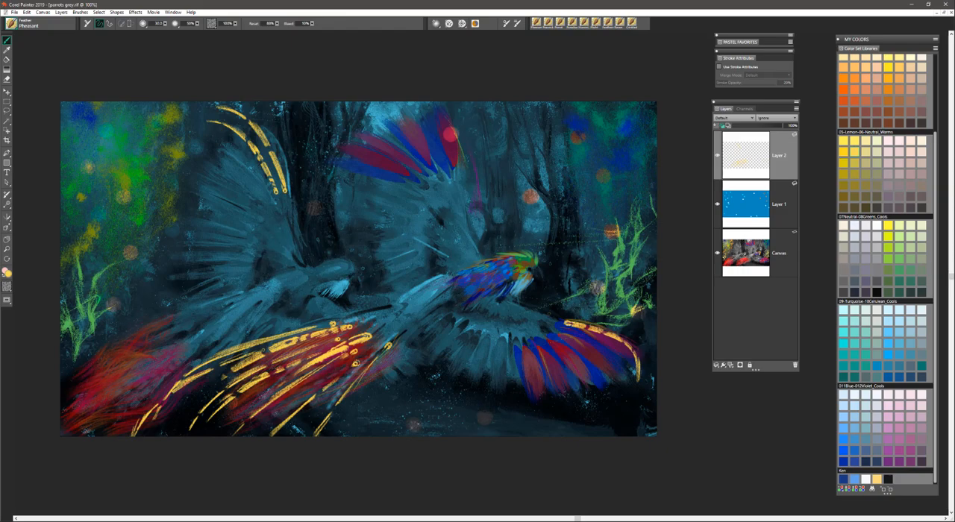
Choose the Plume feather brush from the Brush Library.
{"action": "left_click", "coordinate": [11, 24]}
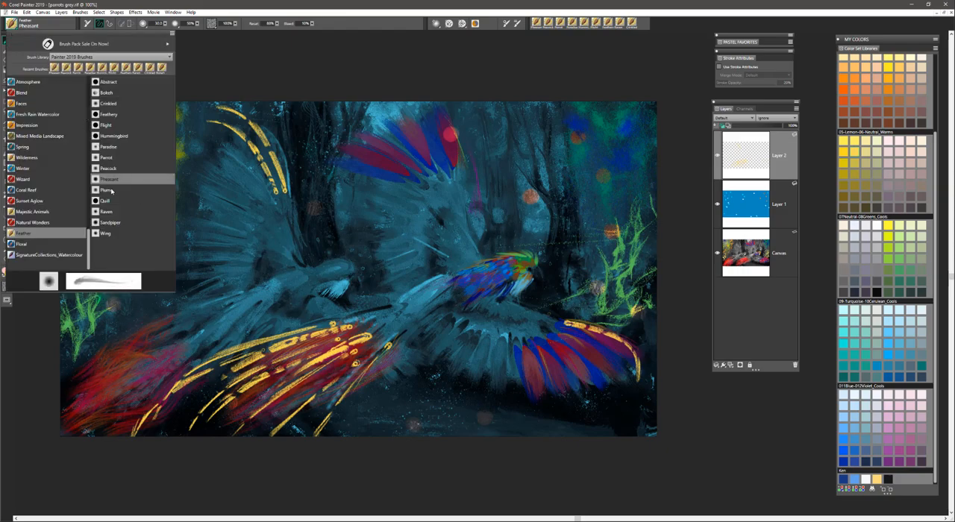
{"action": "left_click", "coordinate": [107, 190]}
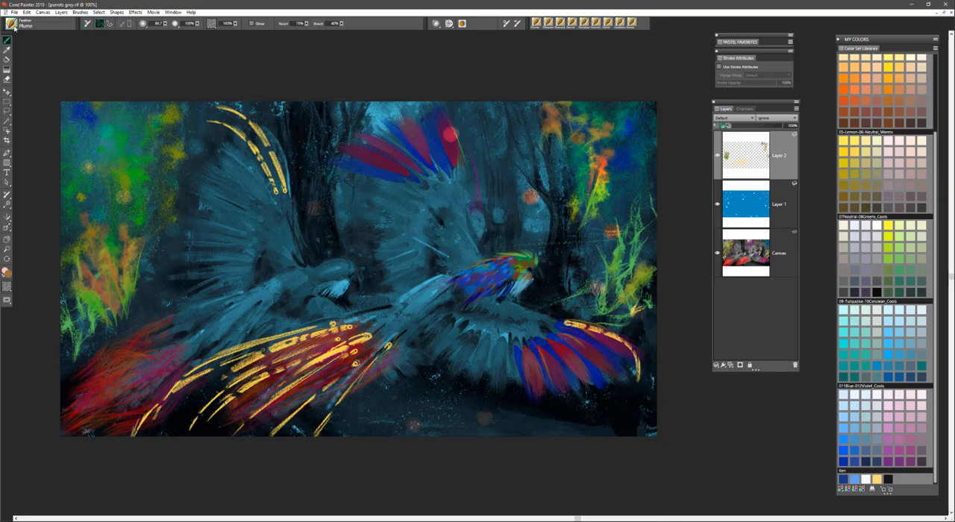
Pick the Quill feather brush and add a new empty layer.
{"action": "left_click", "coordinate": [33, 24]}
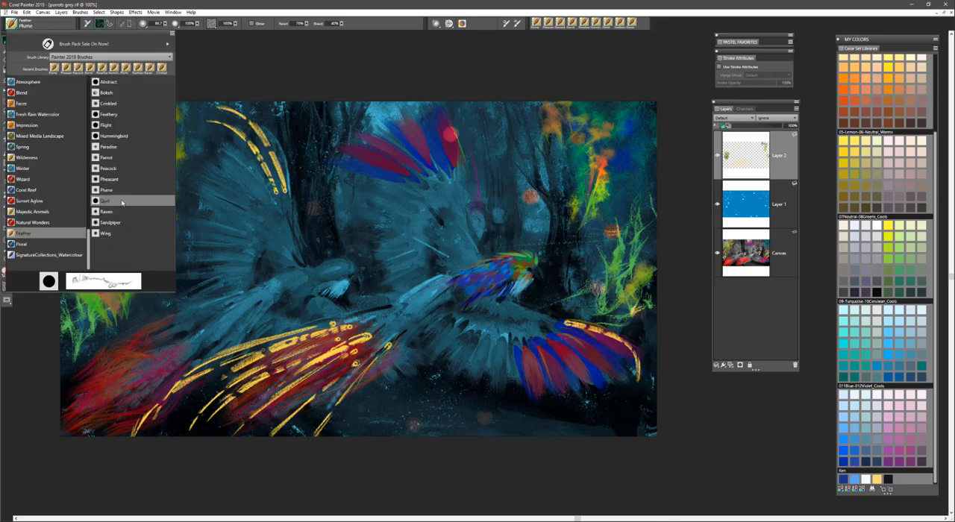
{"action": "left_click", "coordinate": [104, 201]}
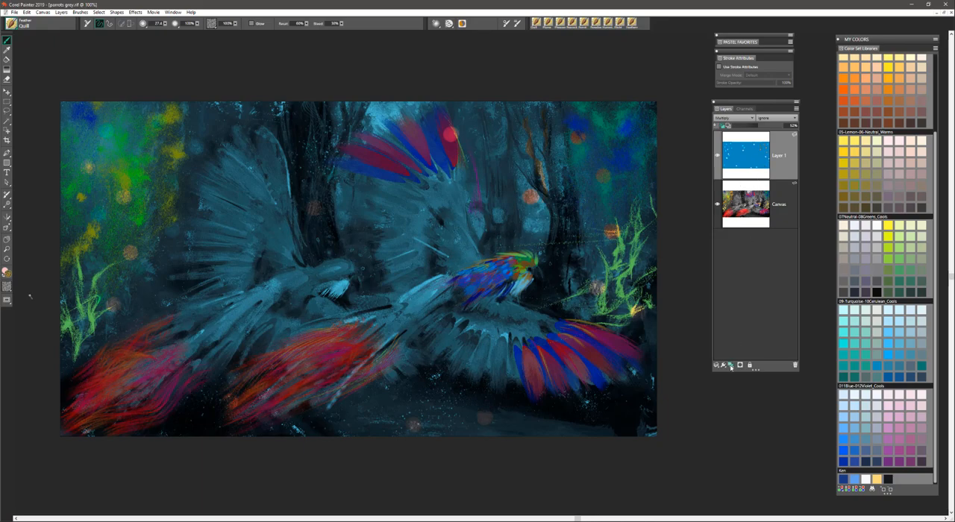
{"action": "left_click", "coordinate": [729, 364]}
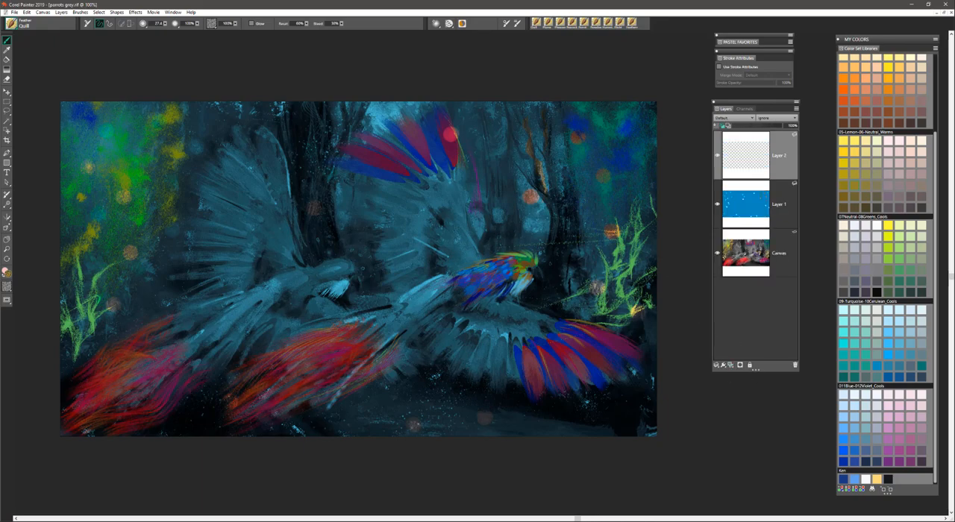
Paint faint yellow vine strokes among the upper-right trees.
{"action": "left_click_drag", "start_coordinate": [522, 101], "coordinate": [548, 198]}
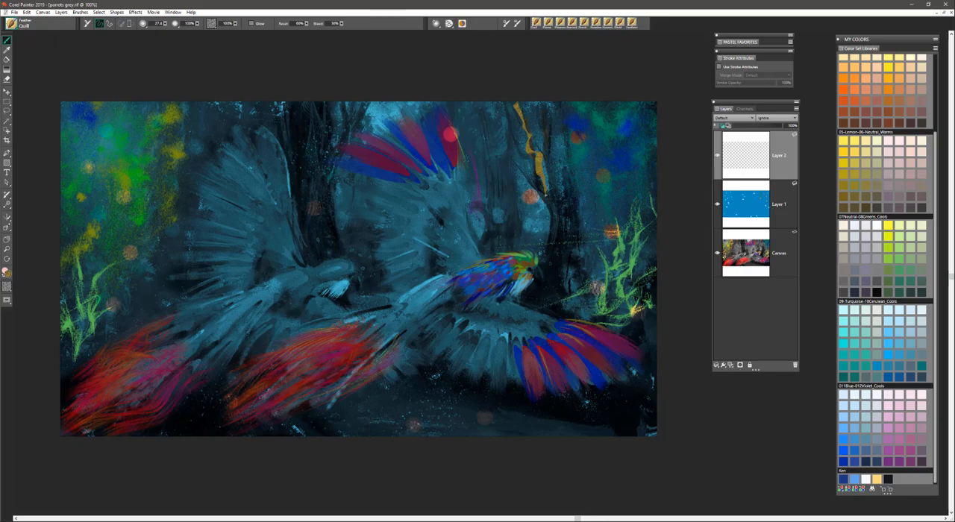
{"action": "left_click_drag", "start_coordinate": [492, 142], "coordinate": [563, 201]}
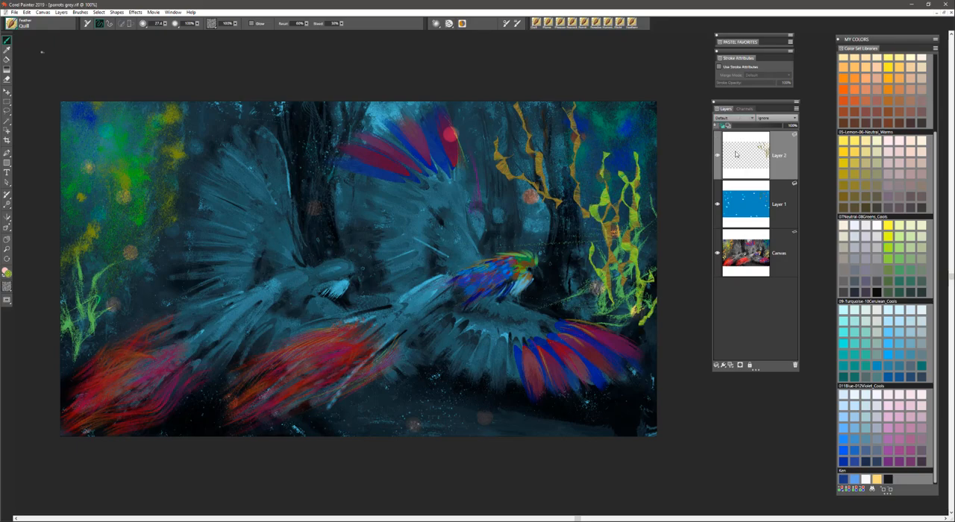
{"action": "mouse_move", "coordinate": [753, 135]}
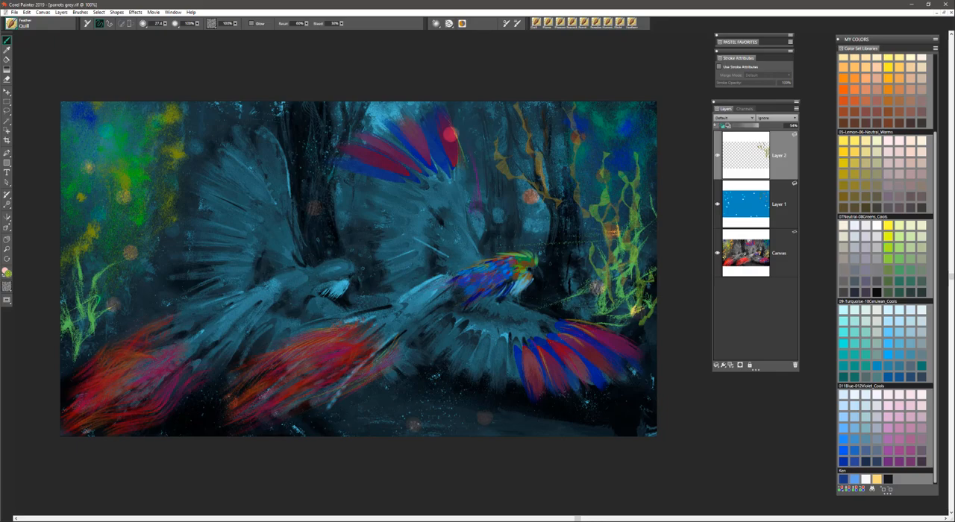
{"action": "left_click", "coordinate": [8, 23]}
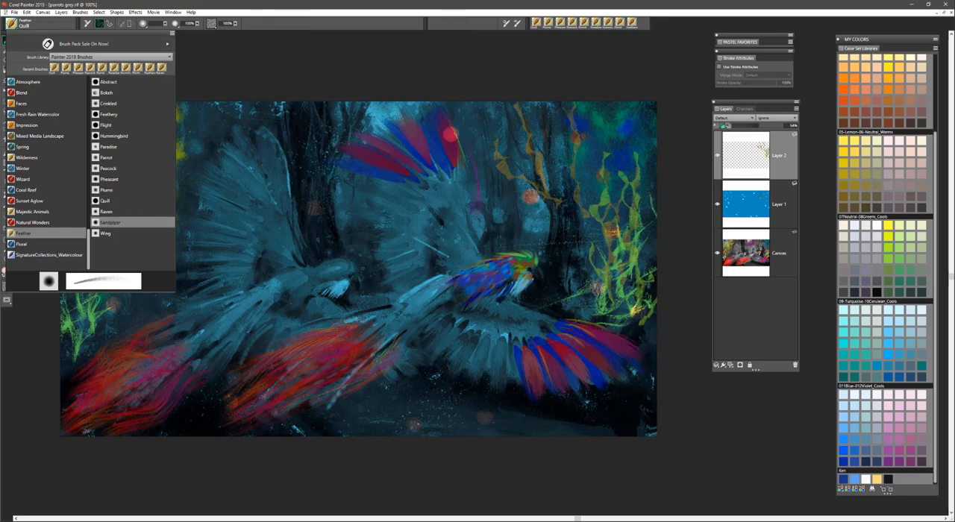
With the Sandpiper feather brush, paint yellow feathers across the right parrot's wing and neck.
{"action": "left_click", "coordinate": [109, 222]}
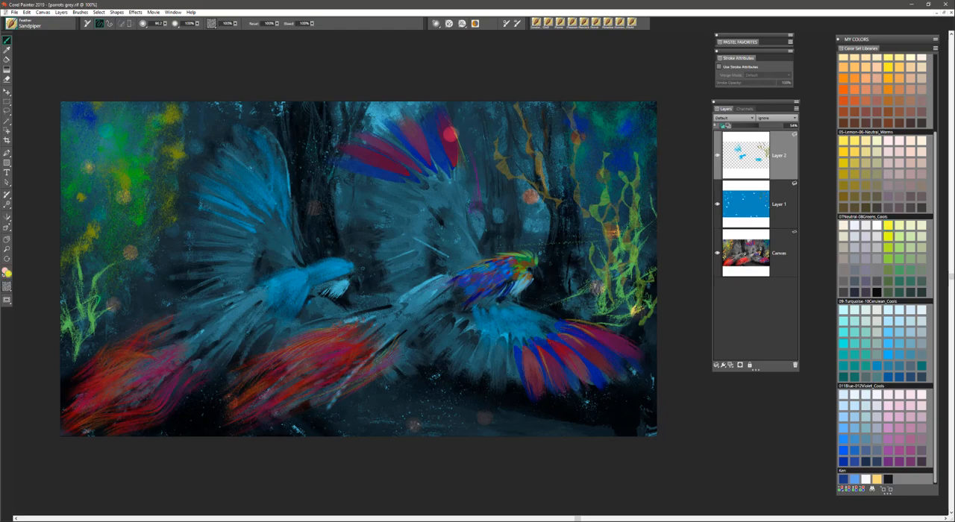
{"action": "left_click_drag", "start_coordinate": [507, 313], "coordinate": [545, 336]}
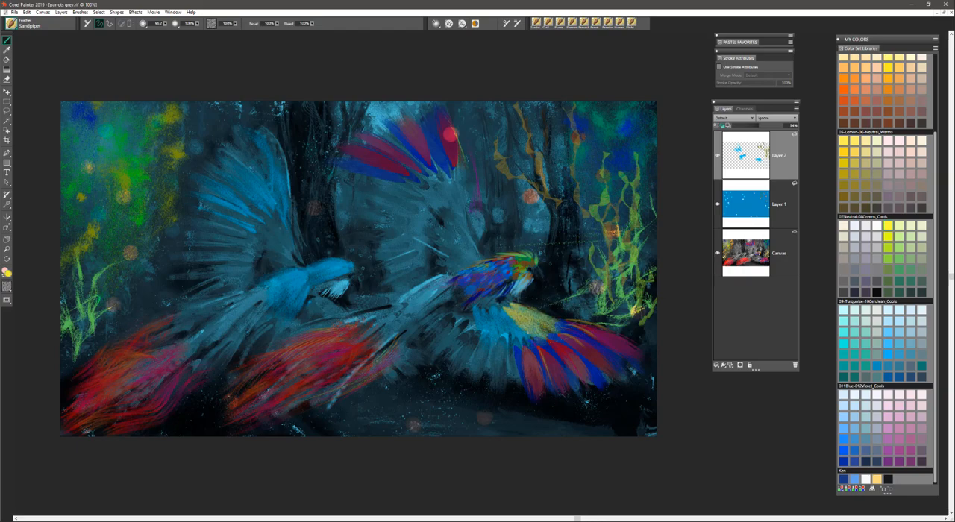
{"action": "left_click_drag", "start_coordinate": [477, 313], "coordinate": [522, 343]}
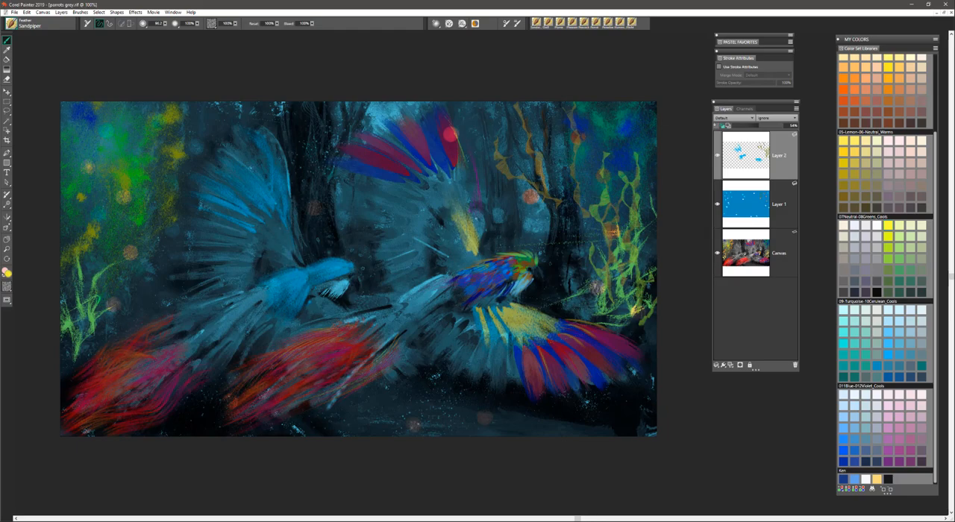
{"action": "left_click_drag", "start_coordinate": [496, 246], "coordinate": [537, 261]}
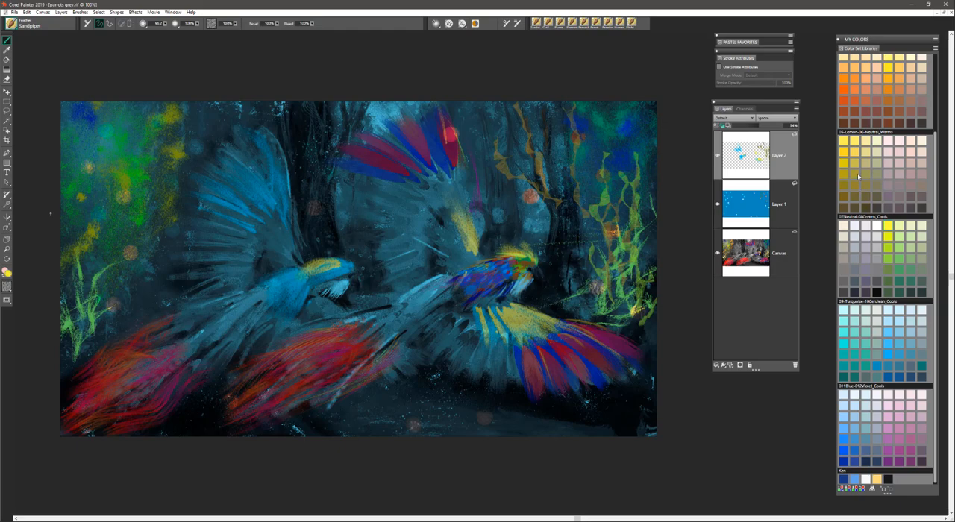
{"action": "mouse_move", "coordinate": [886, 260]}
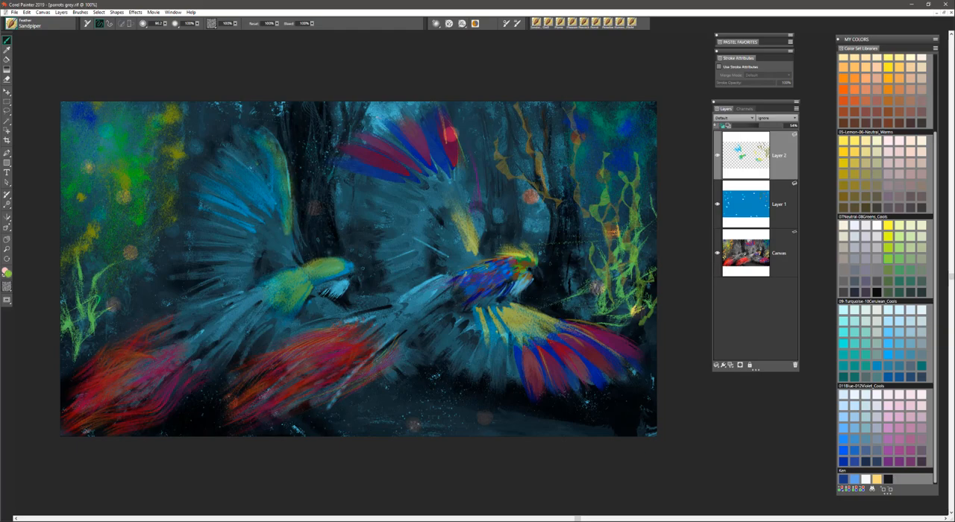
Paint golden background tree trunks, enabling Use Stroke Attributes with Screen merge mode.
{"action": "left_click_drag", "start_coordinate": [555, 115], "coordinate": [557, 216]}
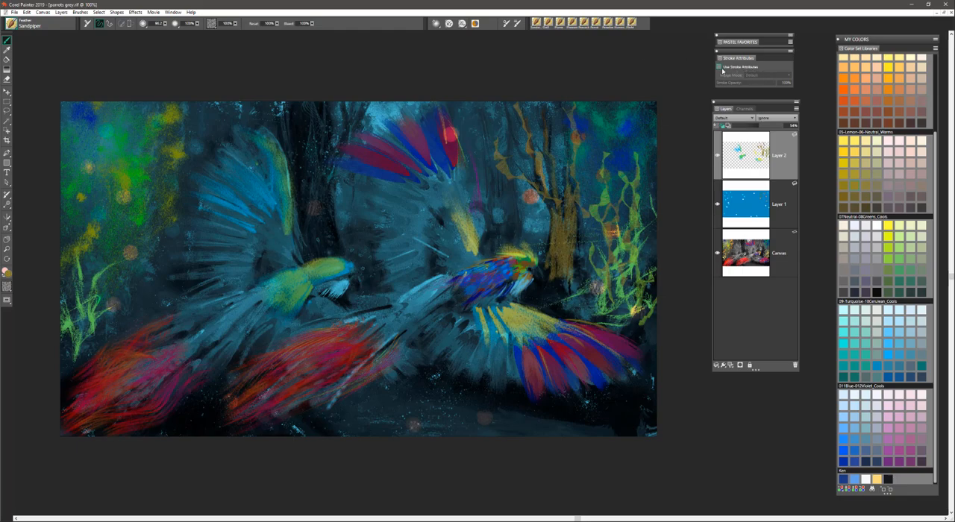
{"action": "left_click", "coordinate": [766, 75]}
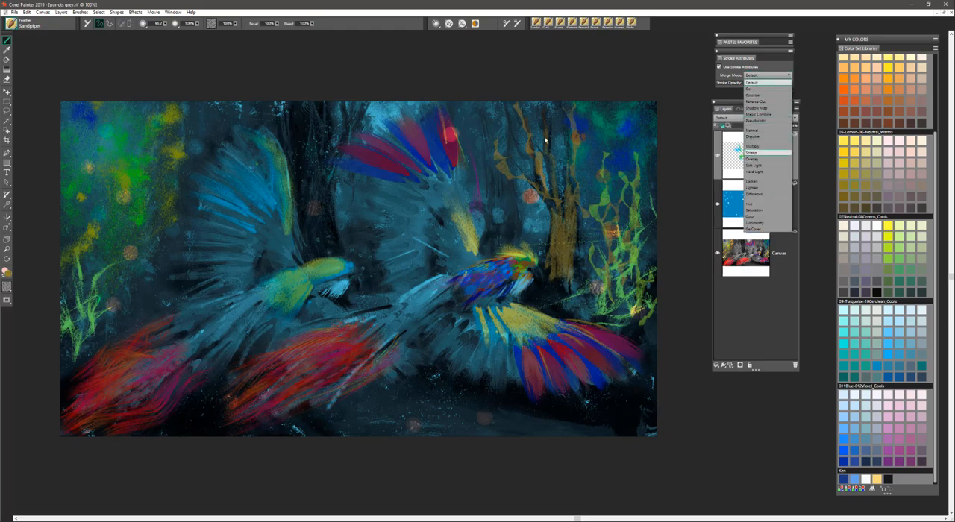
{"action": "left_click", "coordinate": [752, 152]}
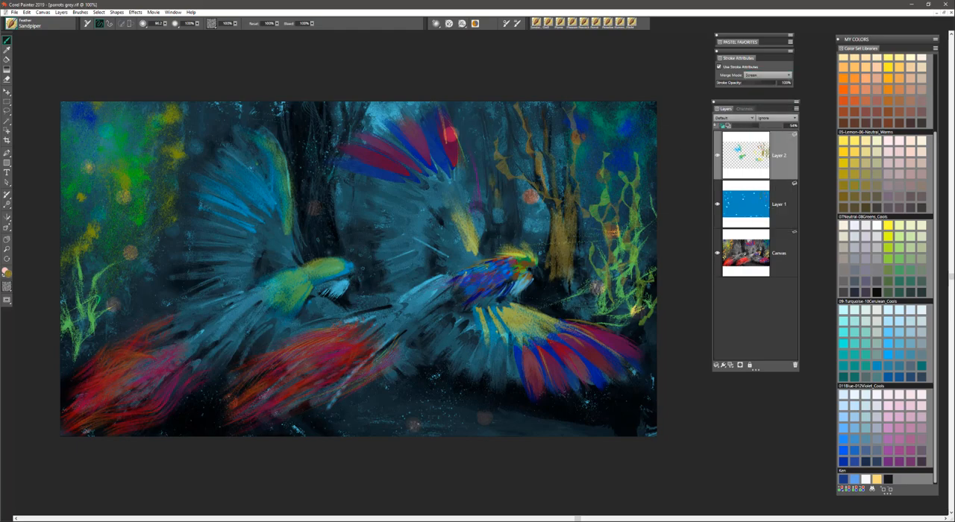
{"action": "left_click_drag", "start_coordinate": [481, 115], "coordinate": [499, 187]}
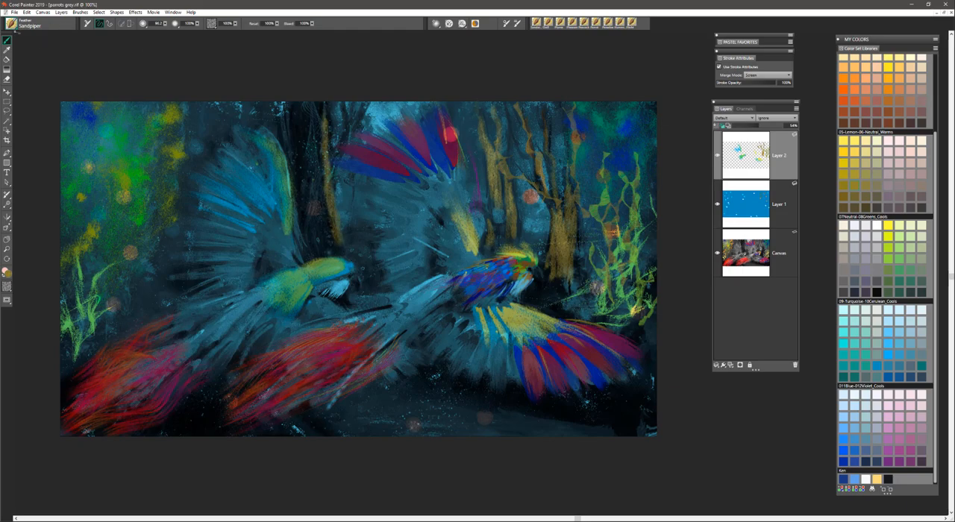
{"action": "left_click", "coordinate": [11, 23]}
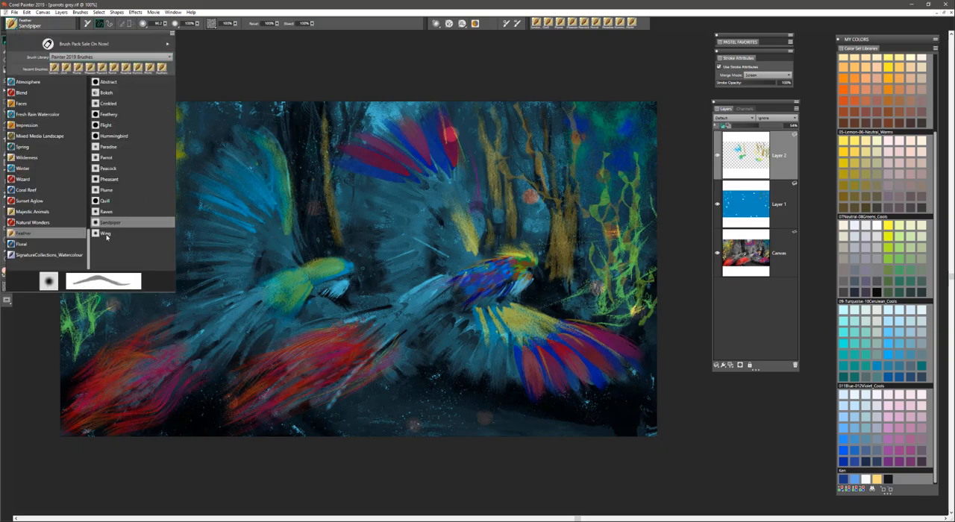
Pick the Wing brush, add a new layer, and draw three thin blue hanging vines.
{"action": "left_click", "coordinate": [105, 233]}
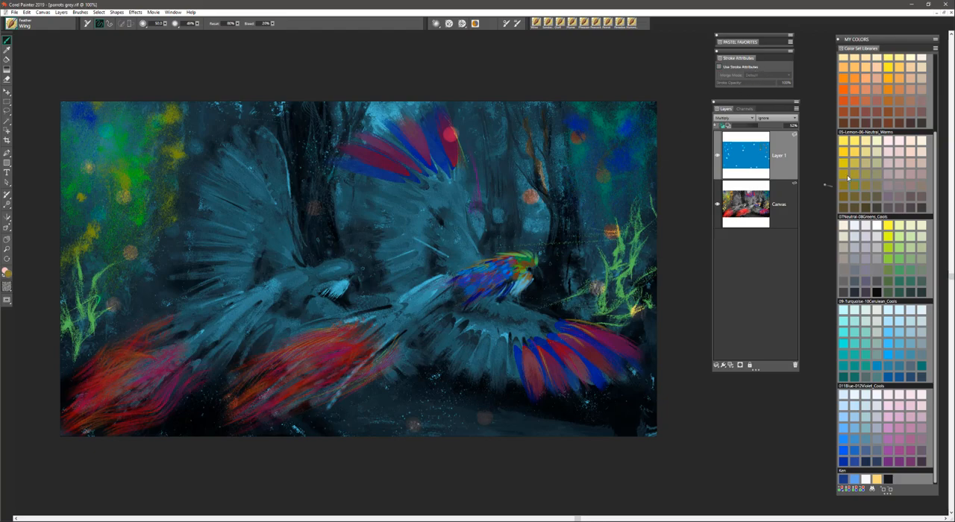
{"action": "mouse_move", "coordinate": [892, 427]}
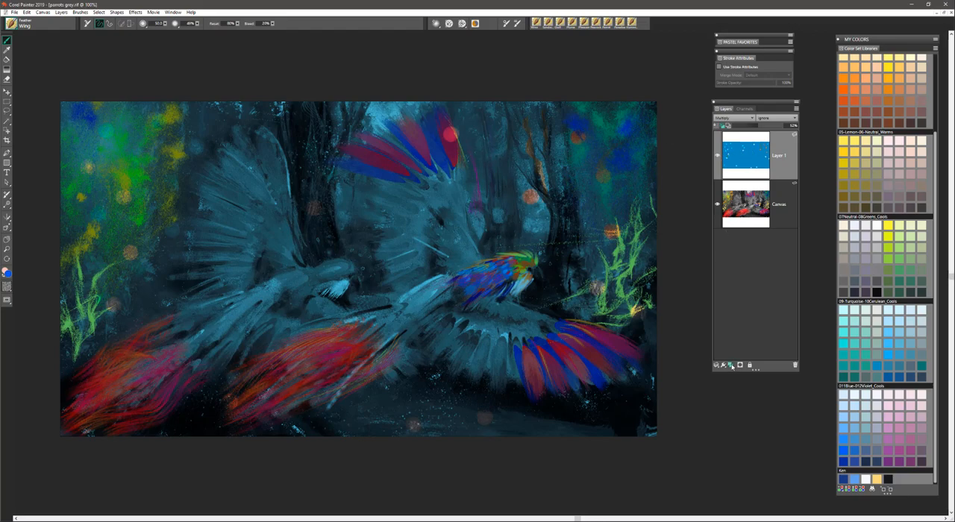
{"action": "left_click", "coordinate": [721, 365]}
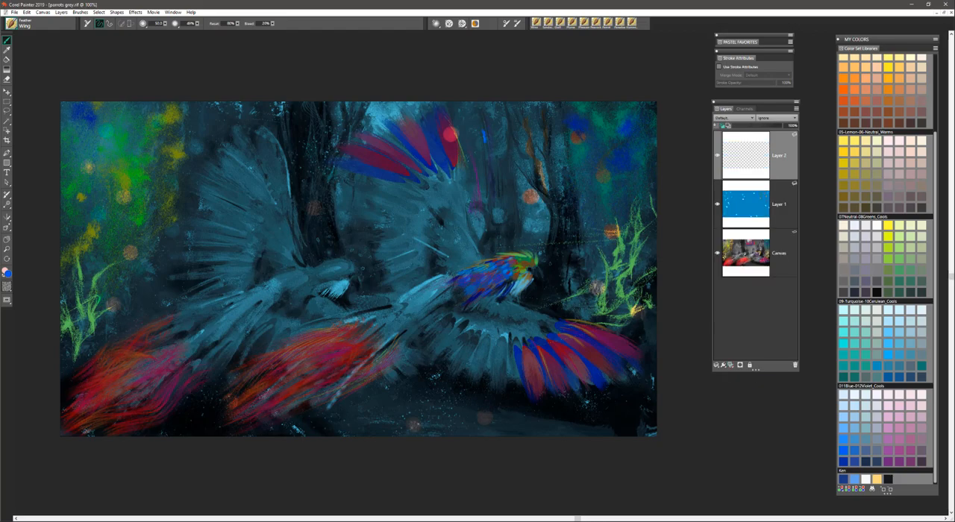
{"action": "left_click_drag", "start_coordinate": [484, 97], "coordinate": [492, 201]}
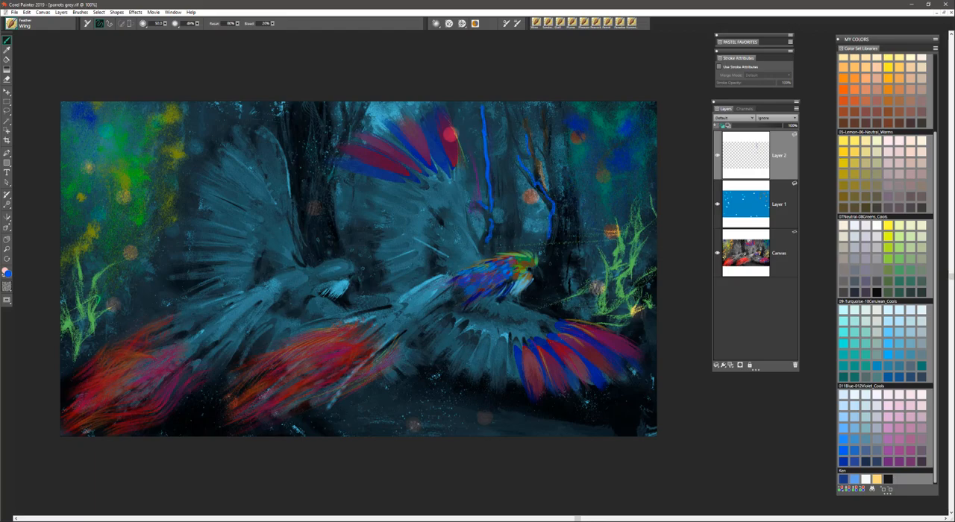
{"action": "left_click_drag", "start_coordinate": [514, 112], "coordinate": [552, 246]}
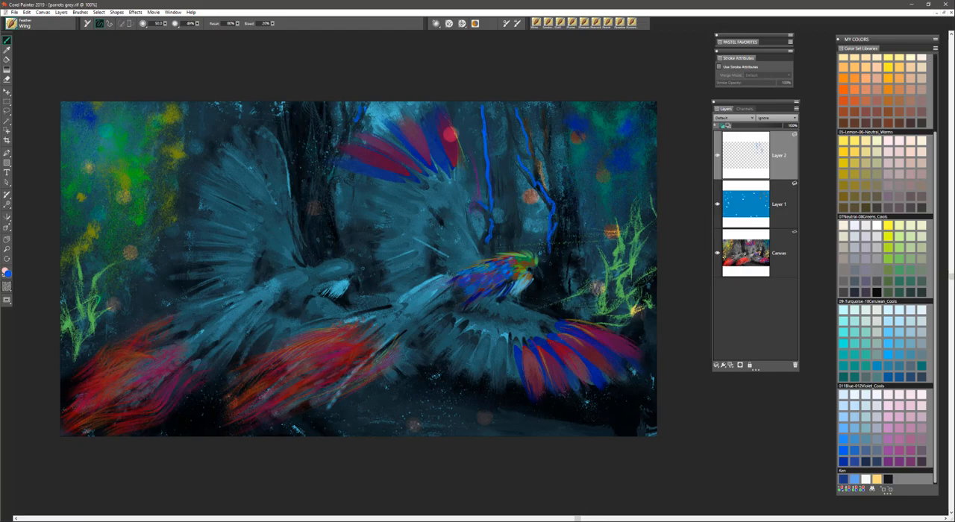
{"action": "left_click_drag", "start_coordinate": [363, 110], "coordinate": [343, 238]}
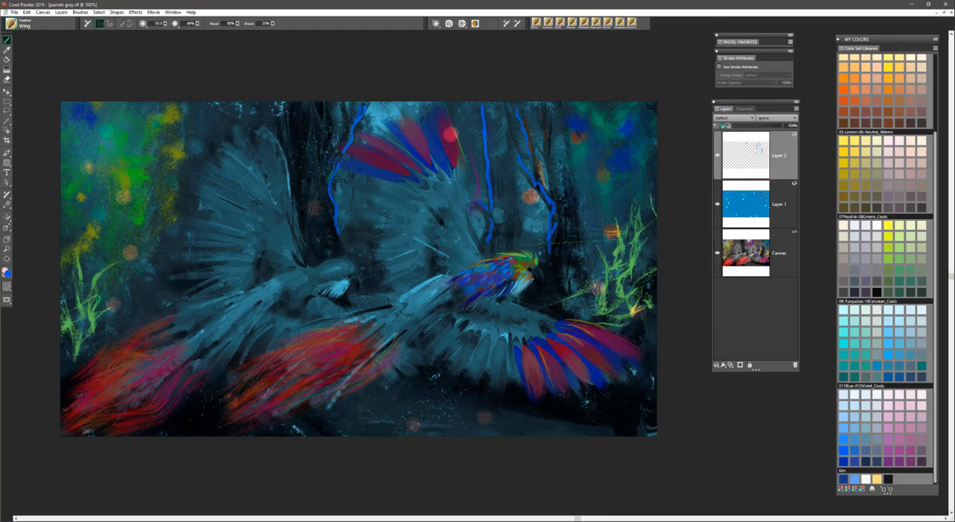